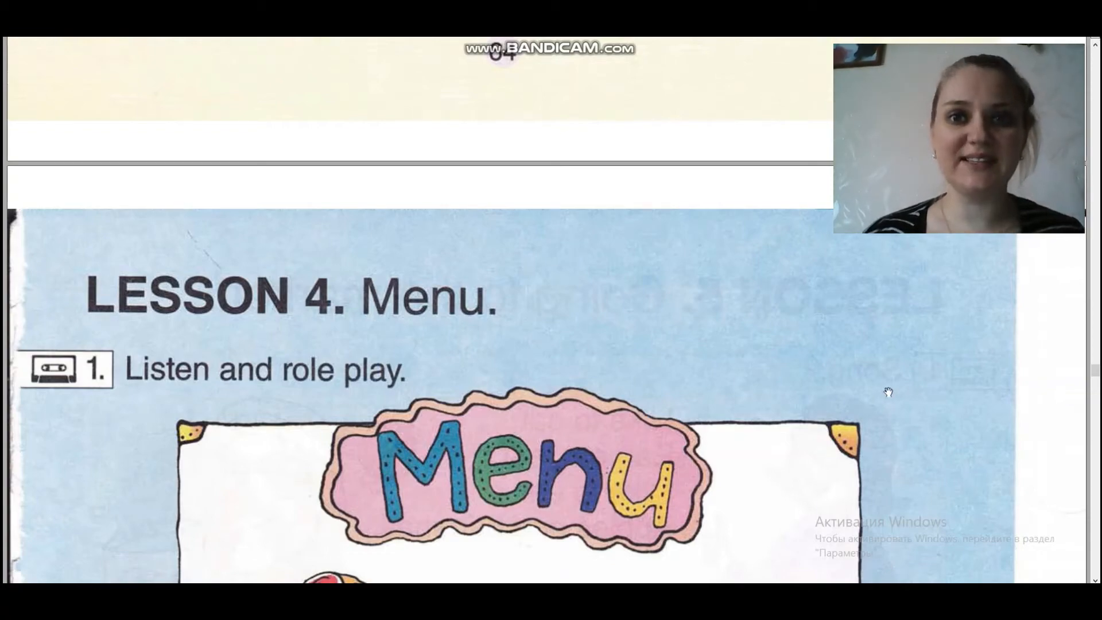
# - Scroll down the Lesson 4 Menu page to the priced food menu
pyautogui.scroll(-3)
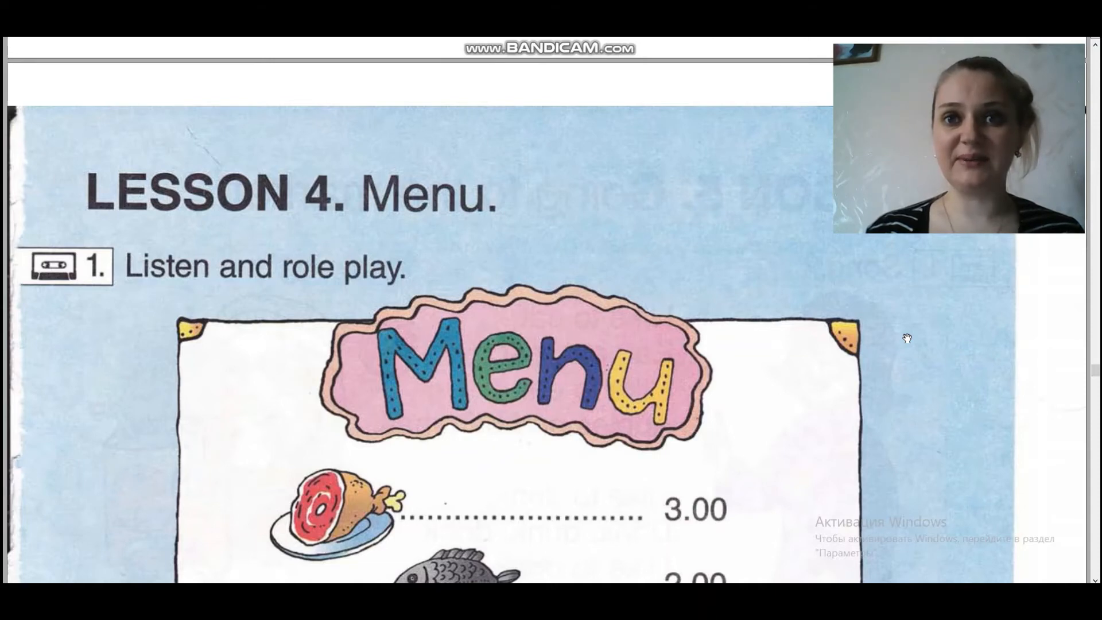
pyautogui.moveTo(934, 321)
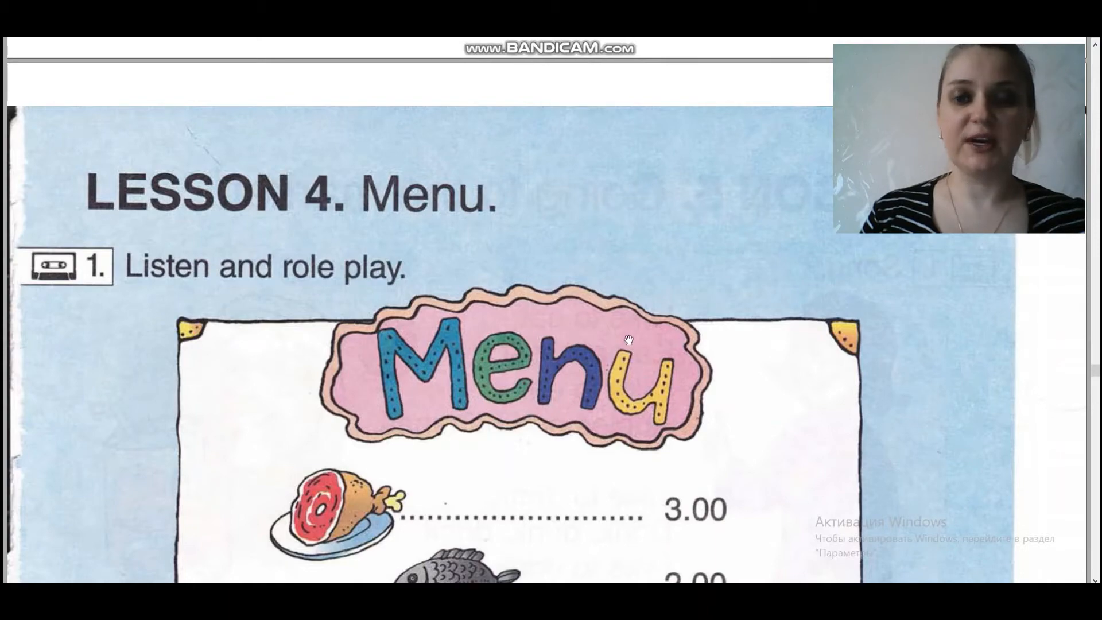
pyautogui.moveTo(570, 289)
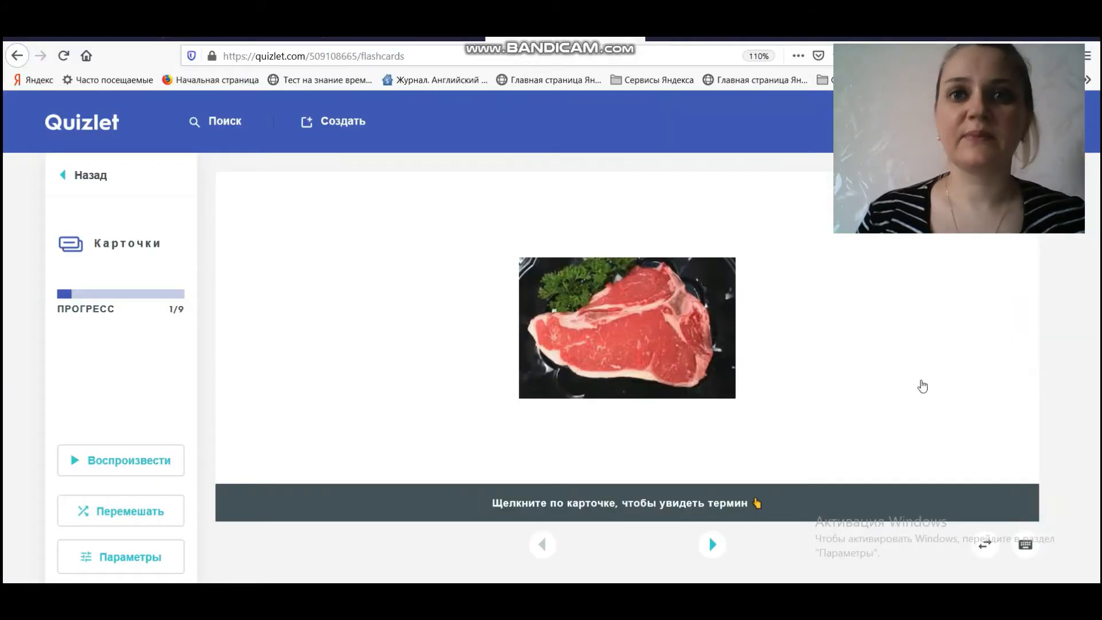
pyautogui.moveTo(711, 544)
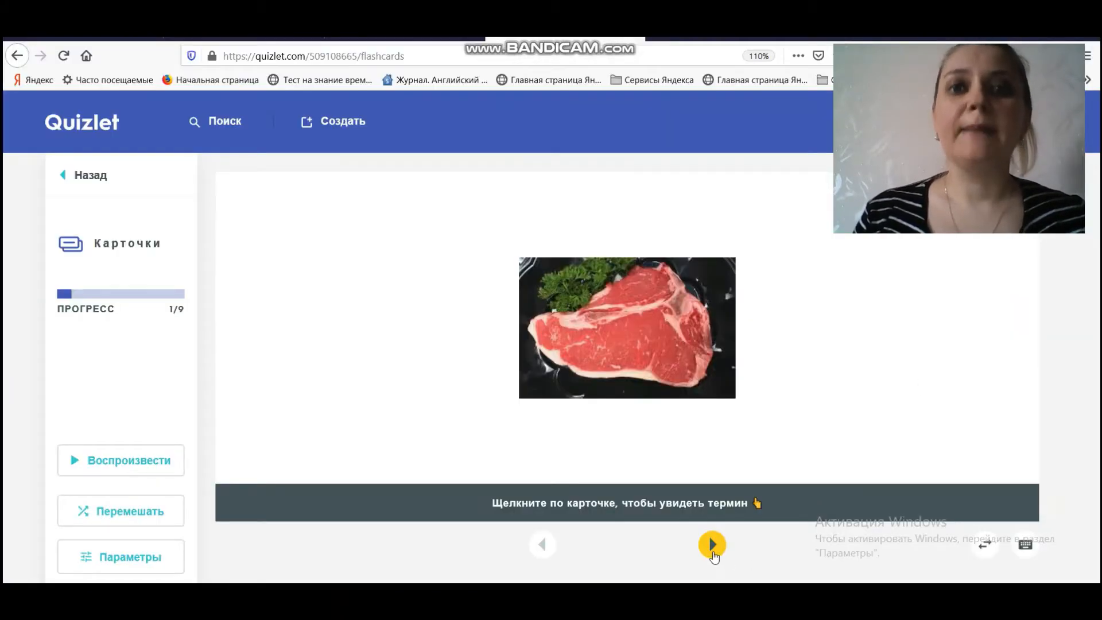
pyautogui.moveTo(712, 544)
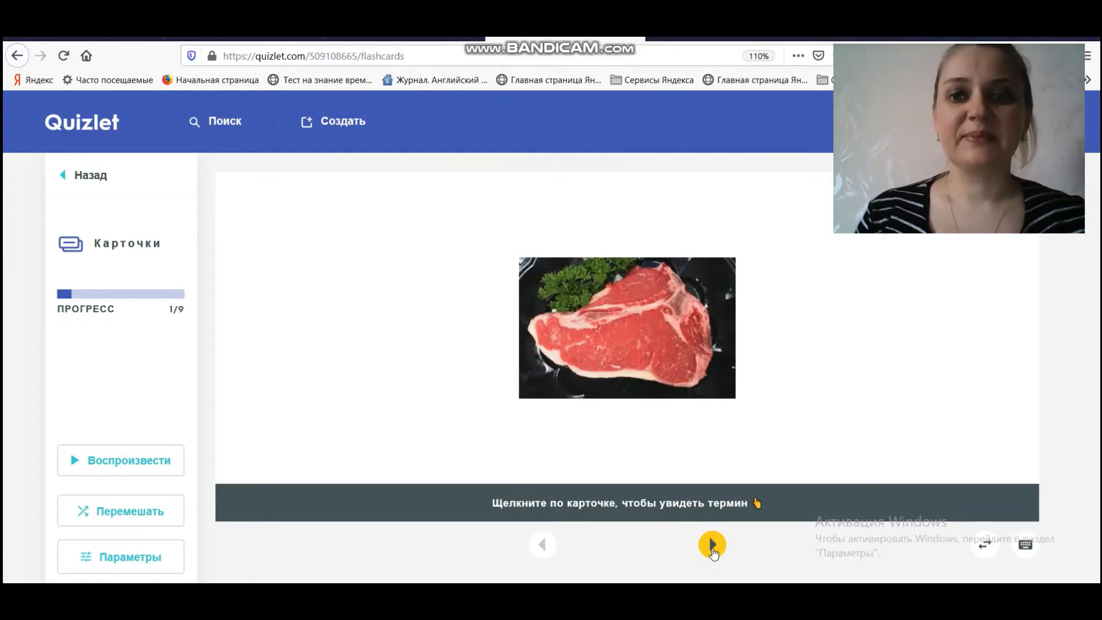
# - Advance through all nine food picture flashcards to the 9-terms-studied completion screen
pyautogui.click(711, 544)
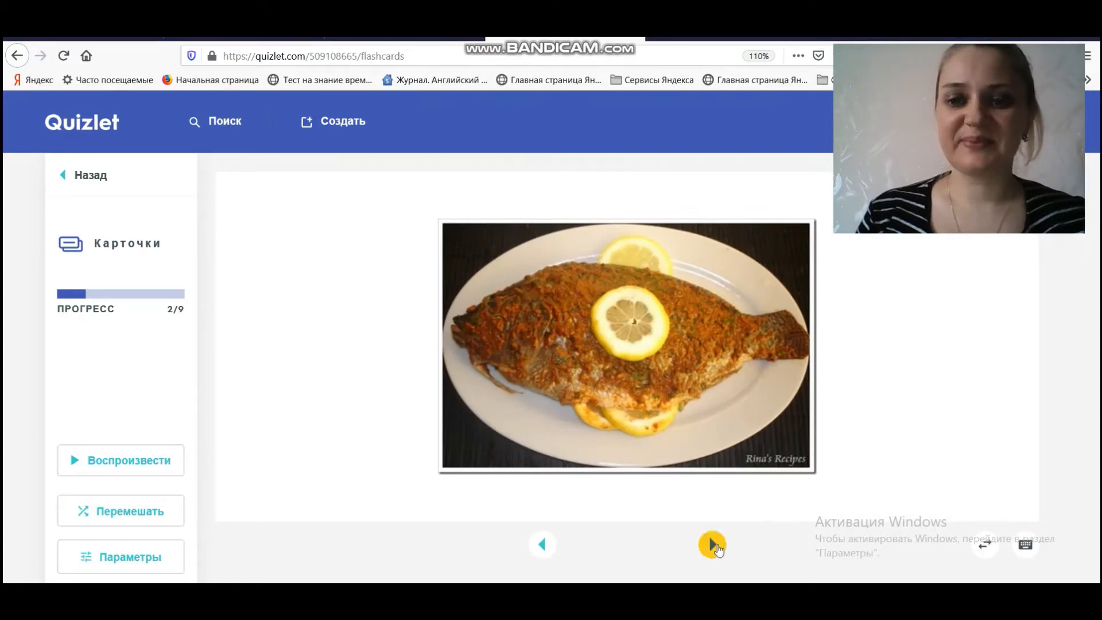
pyautogui.click(712, 544)
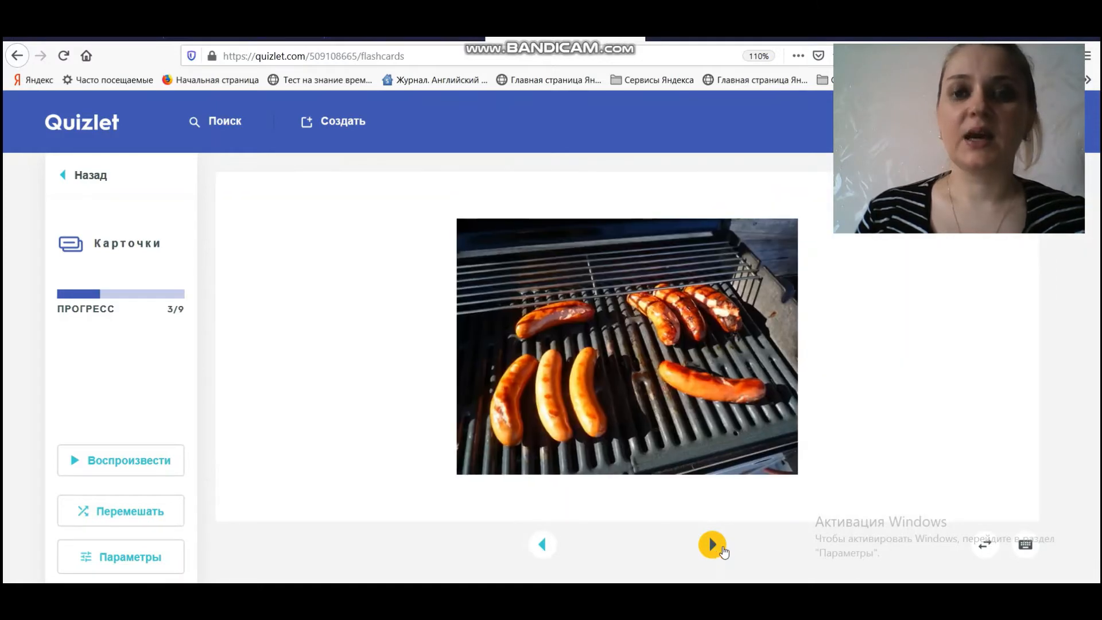
pyautogui.moveTo(712, 544)
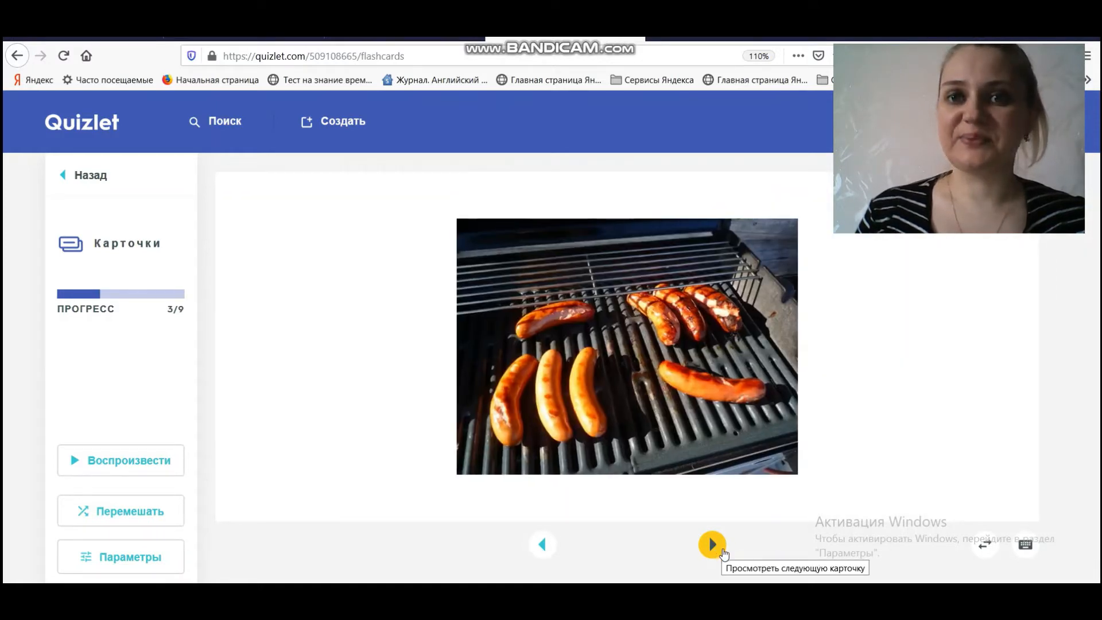
pyautogui.click(712, 544)
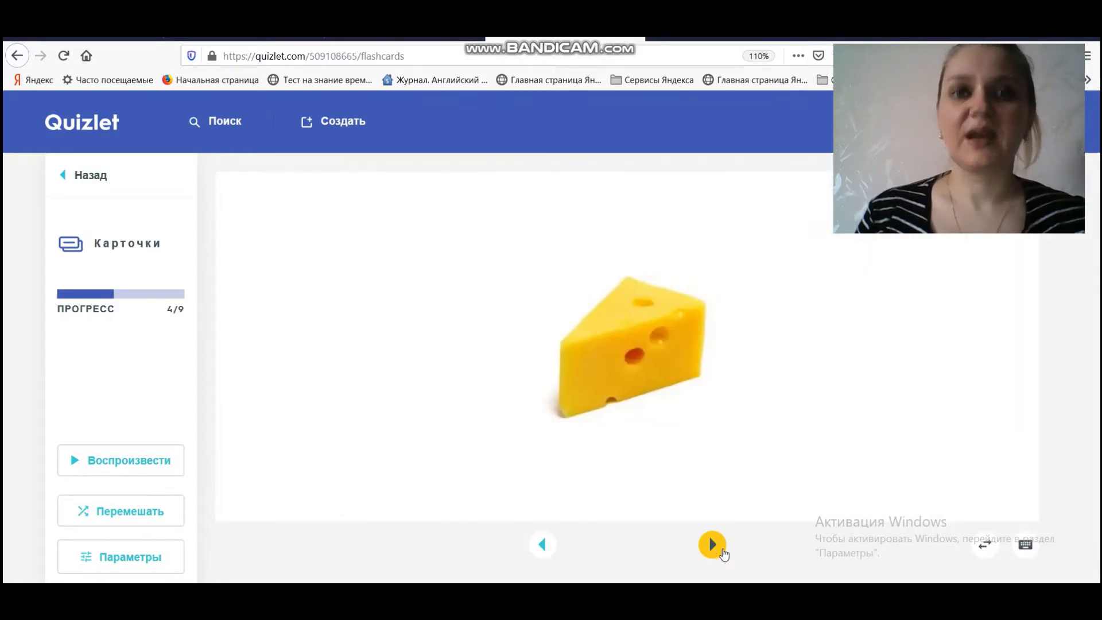
pyautogui.click(712, 544)
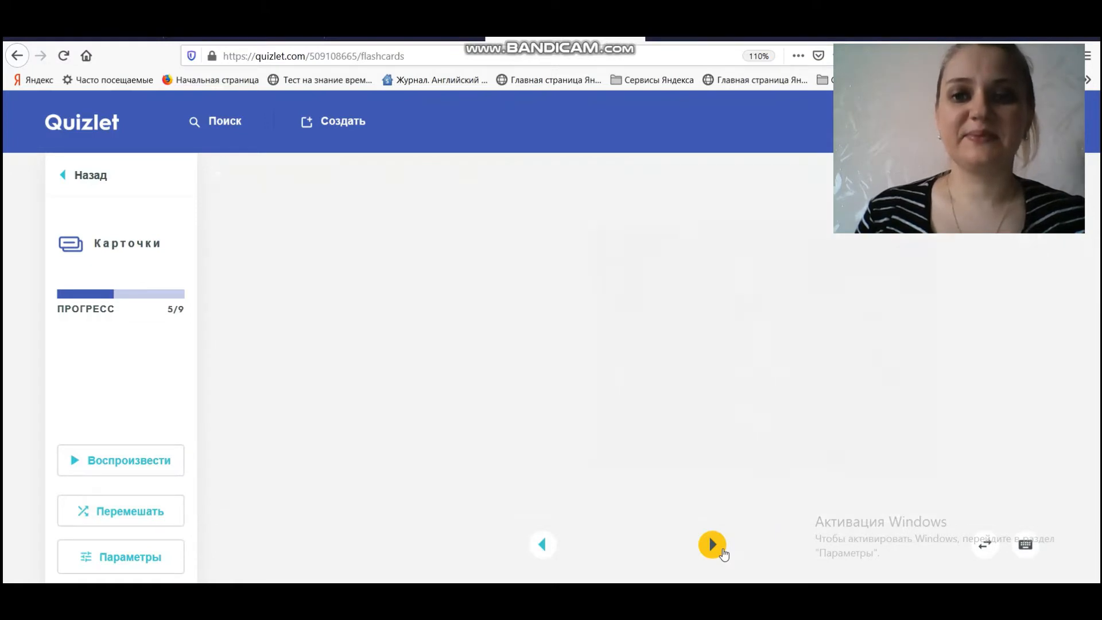
pyautogui.click(712, 544)
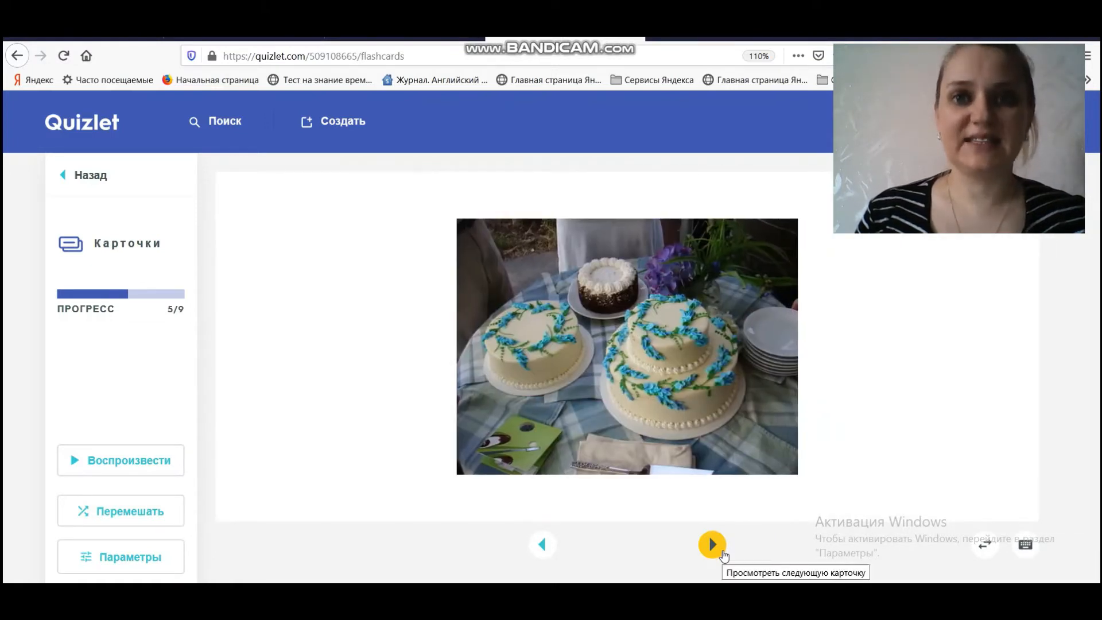
pyautogui.click(712, 544)
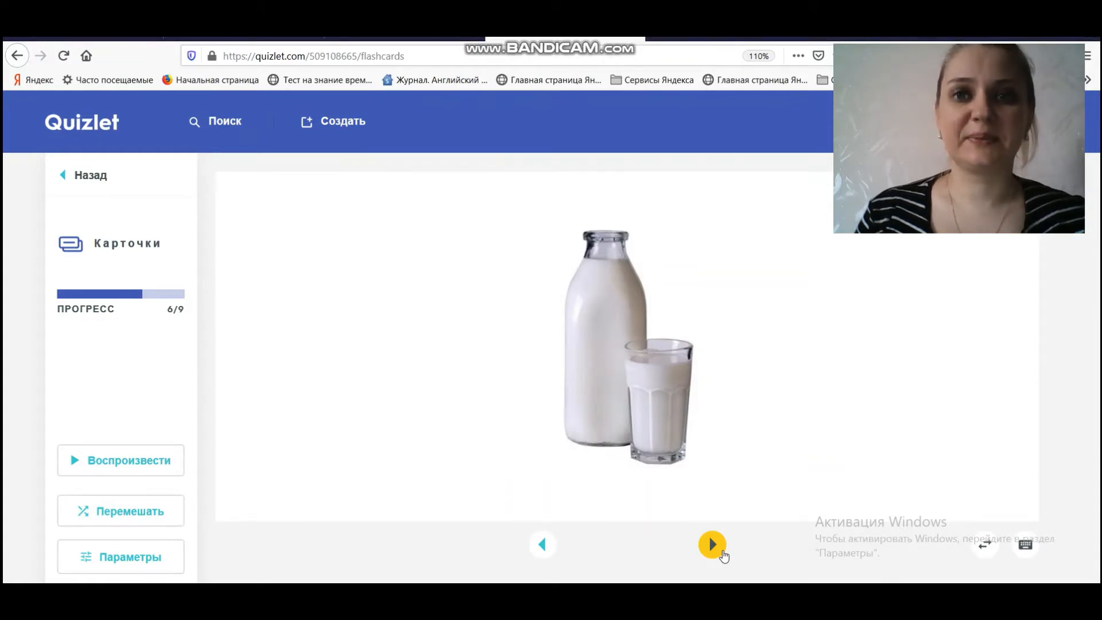
pyautogui.click(712, 545)
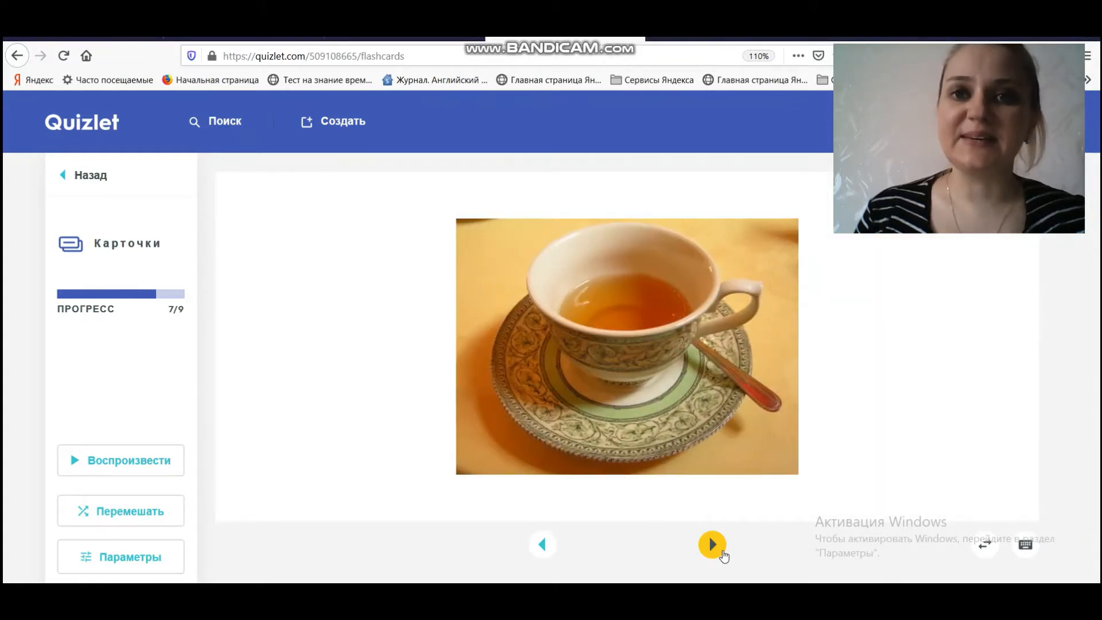
pyautogui.click(711, 545)
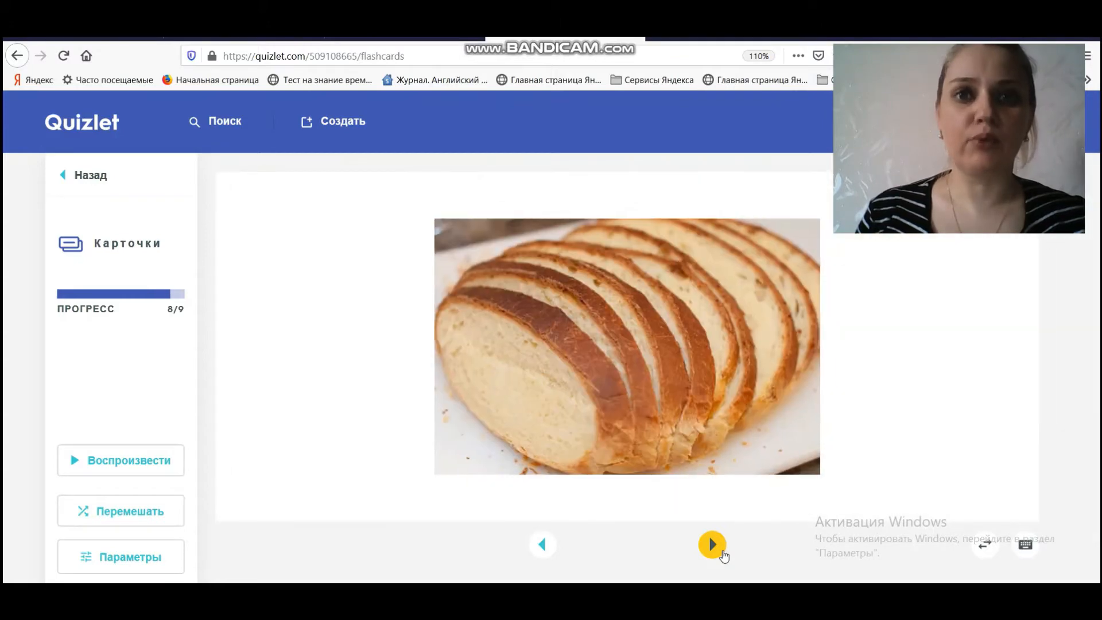
pyautogui.click(712, 544)
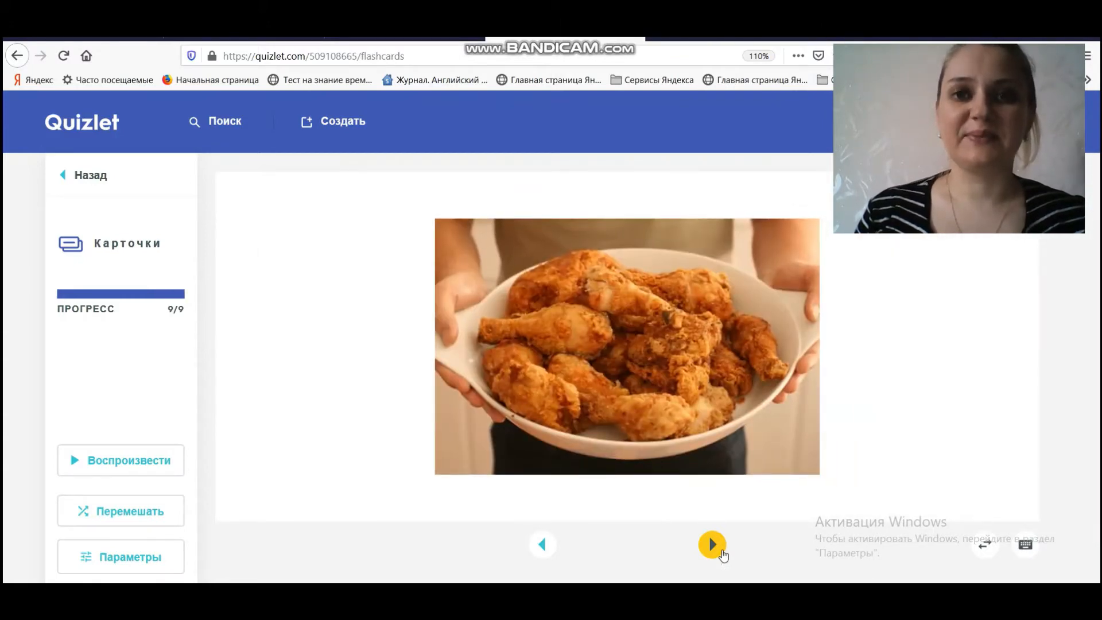
pyautogui.click(712, 544)
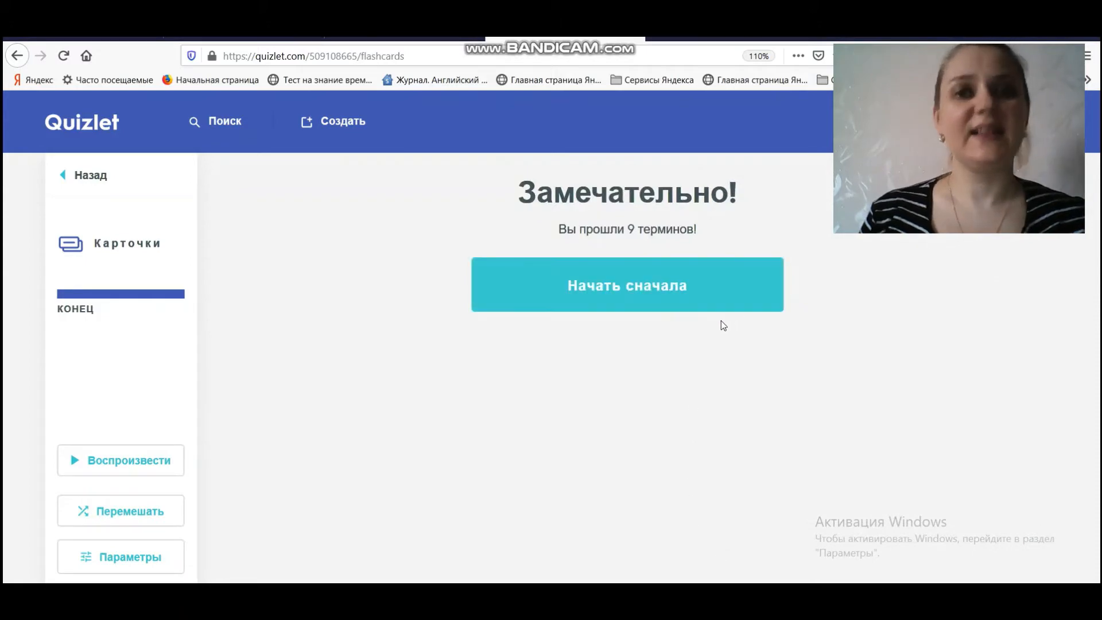
# - Restart the set and flip the steak card, then advance through the first food cards
pyautogui.click(626, 285)
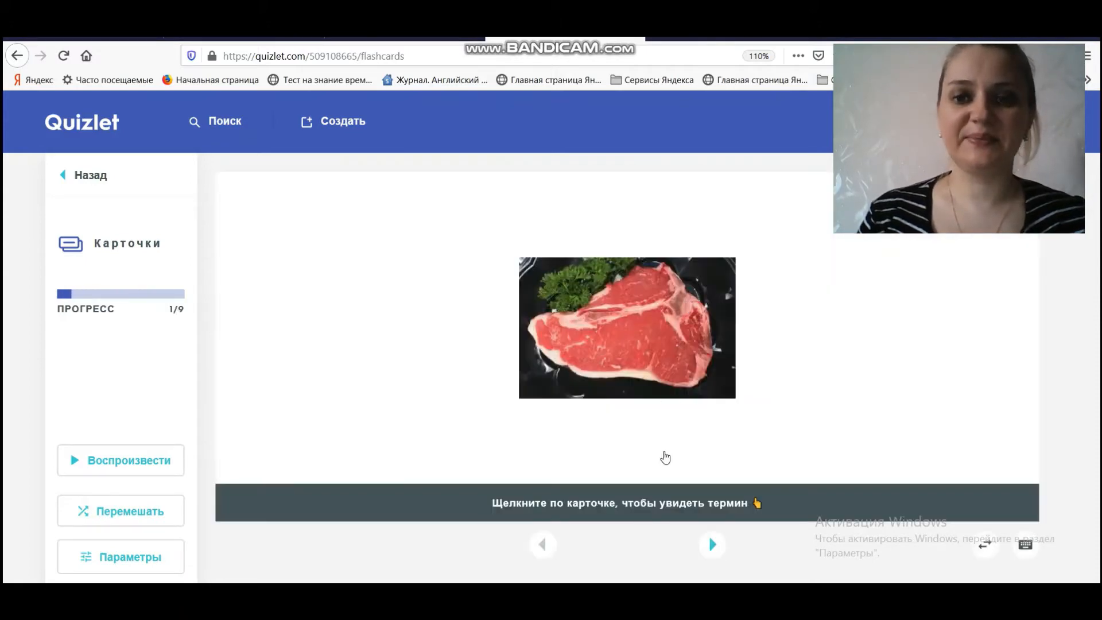
pyautogui.moveTo(712, 433)
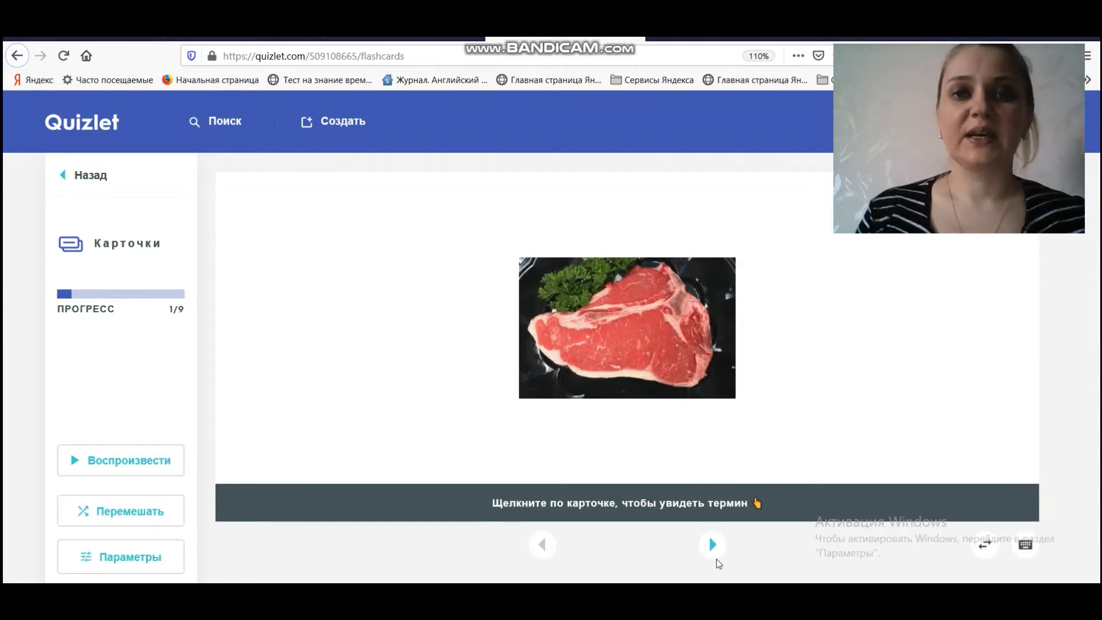
pyautogui.moveTo(984, 548)
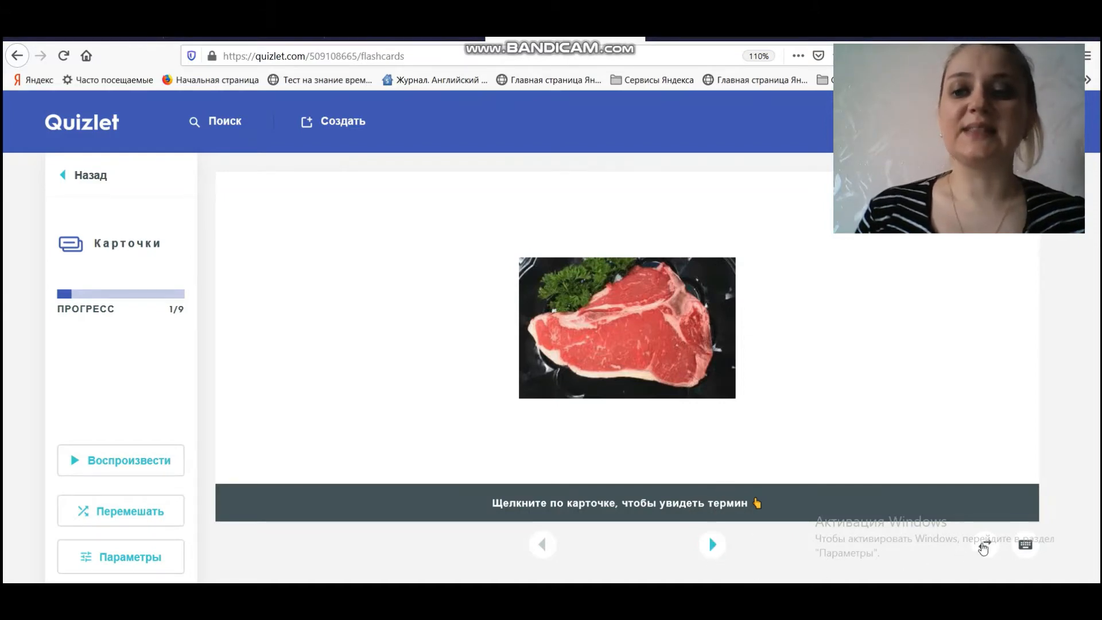
pyautogui.click(625, 327)
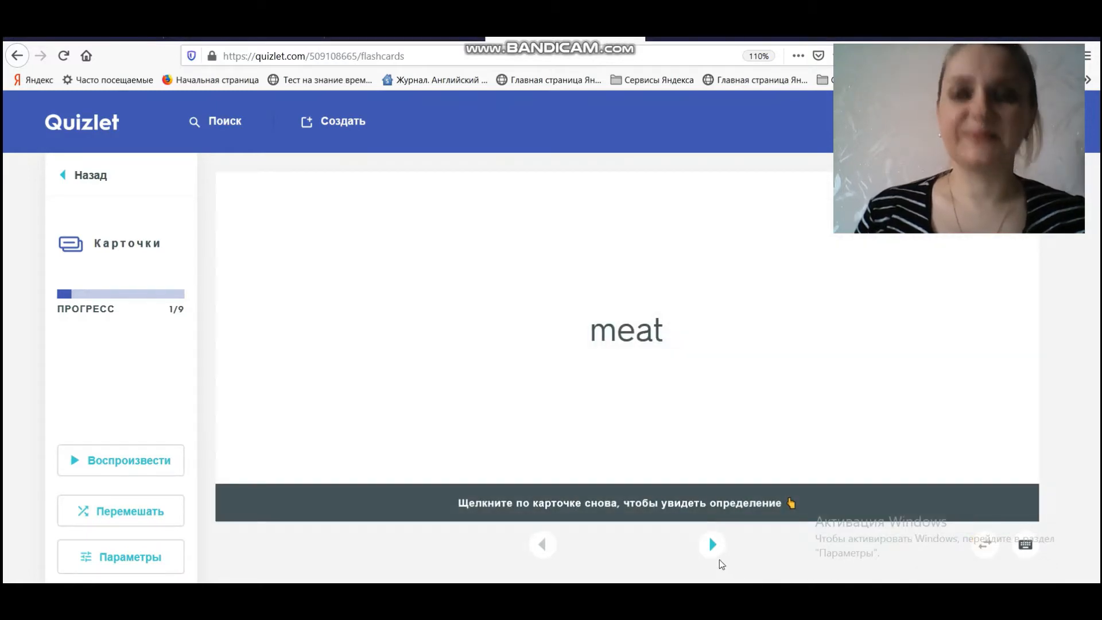
pyautogui.click(711, 544)
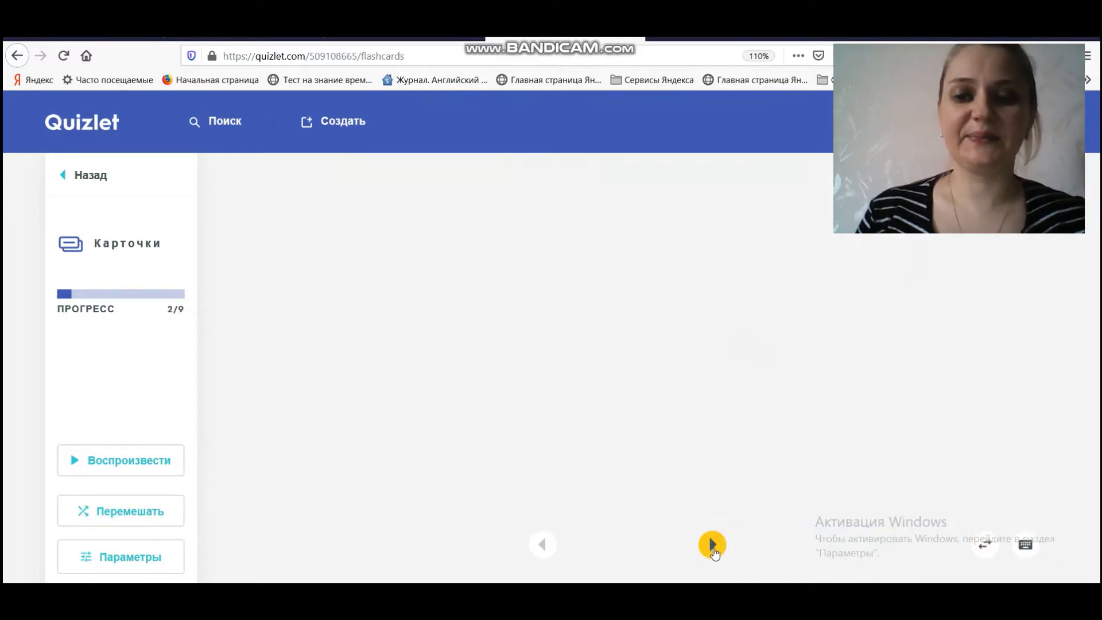
pyautogui.click(711, 544)
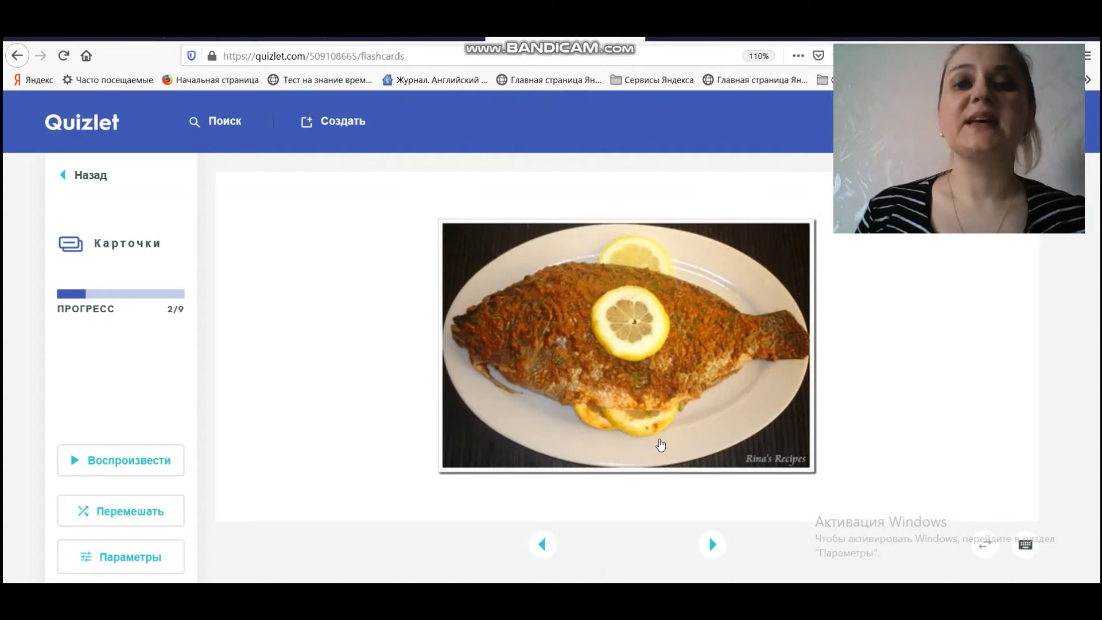
pyautogui.click(712, 544)
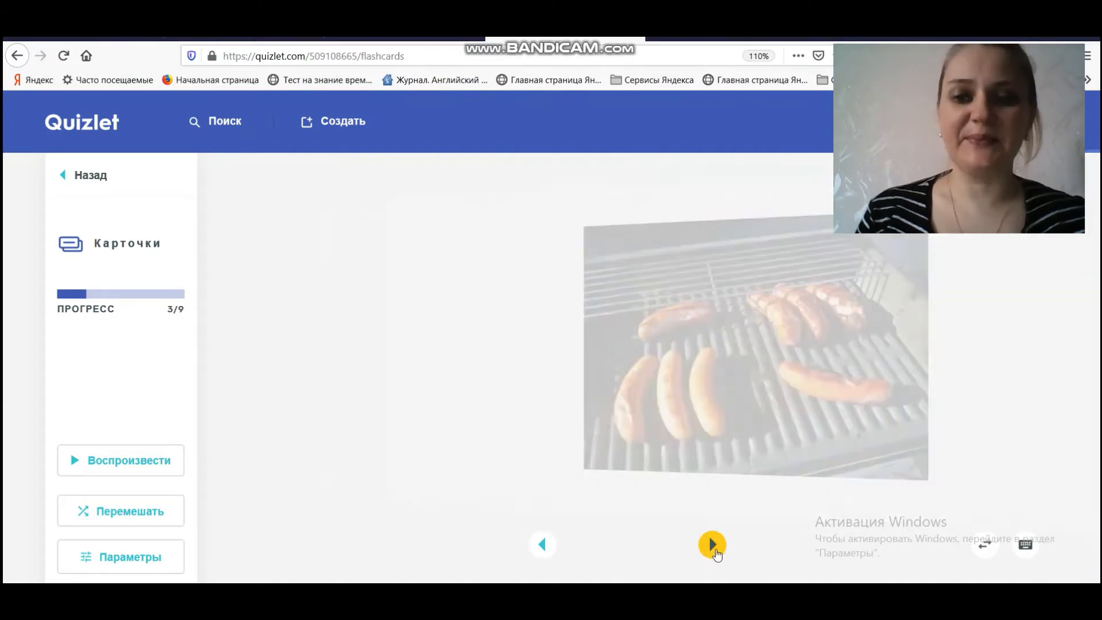
pyautogui.click(712, 544)
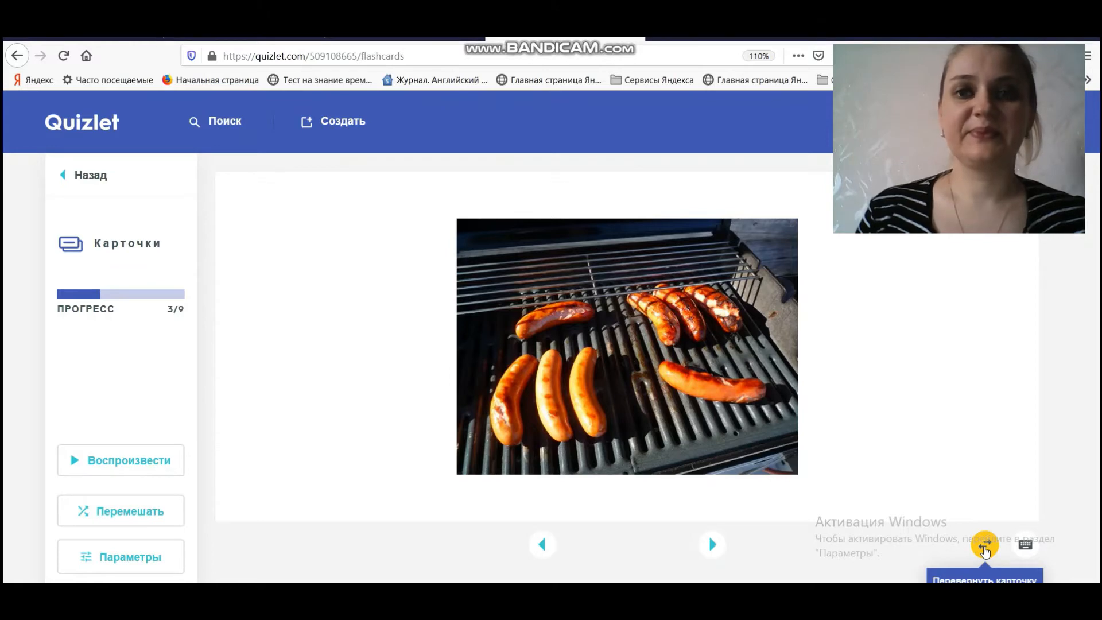
pyautogui.click(983, 549)
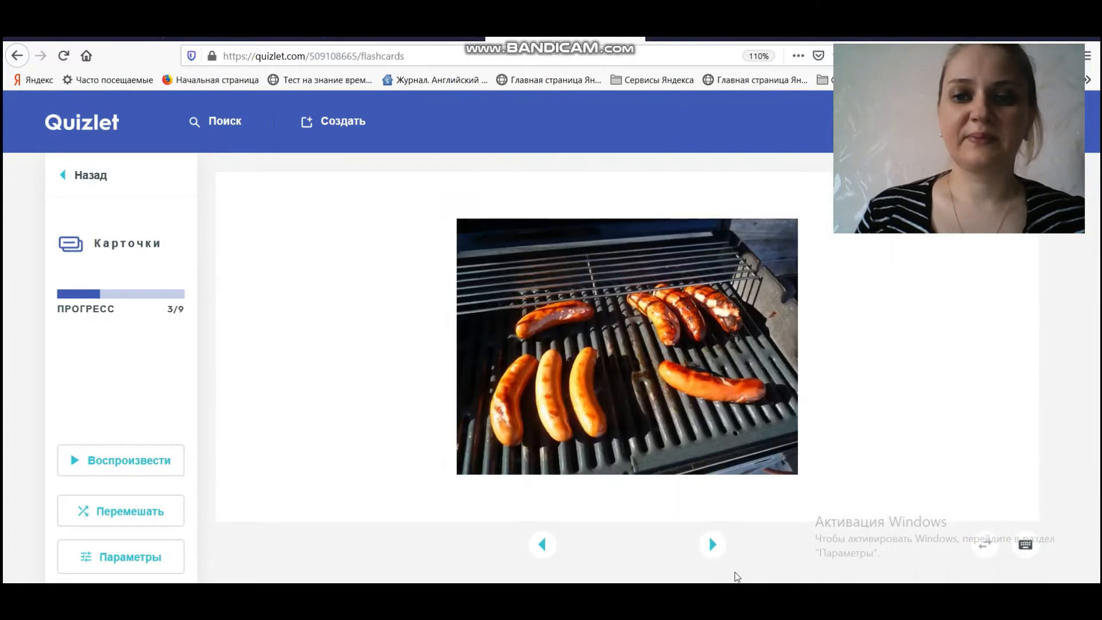
pyautogui.click(711, 544)
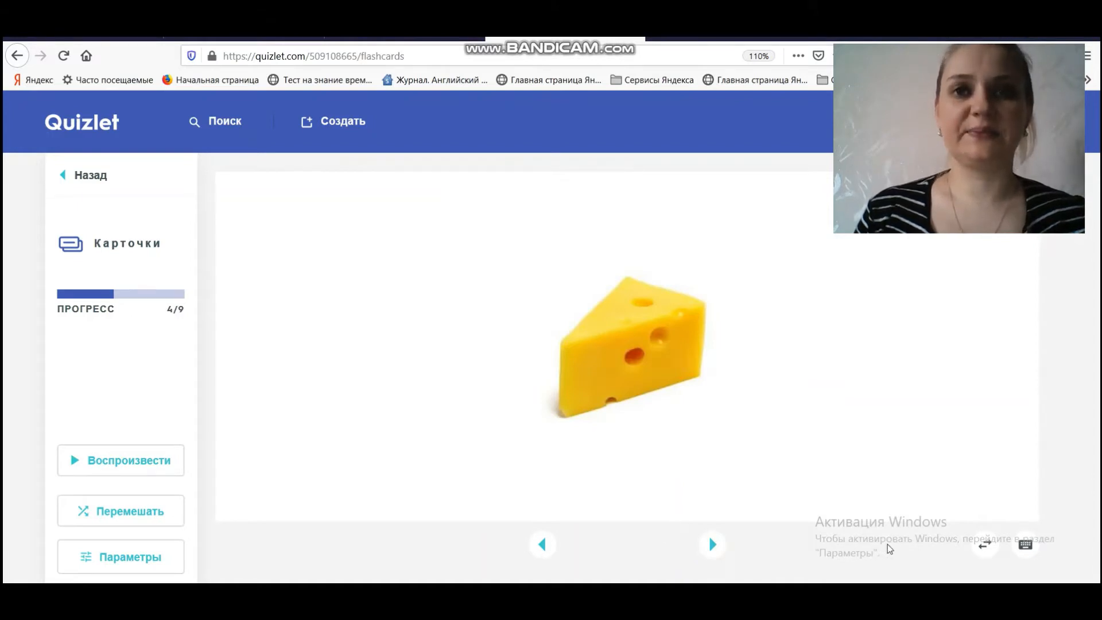
pyautogui.moveTo(983, 546)
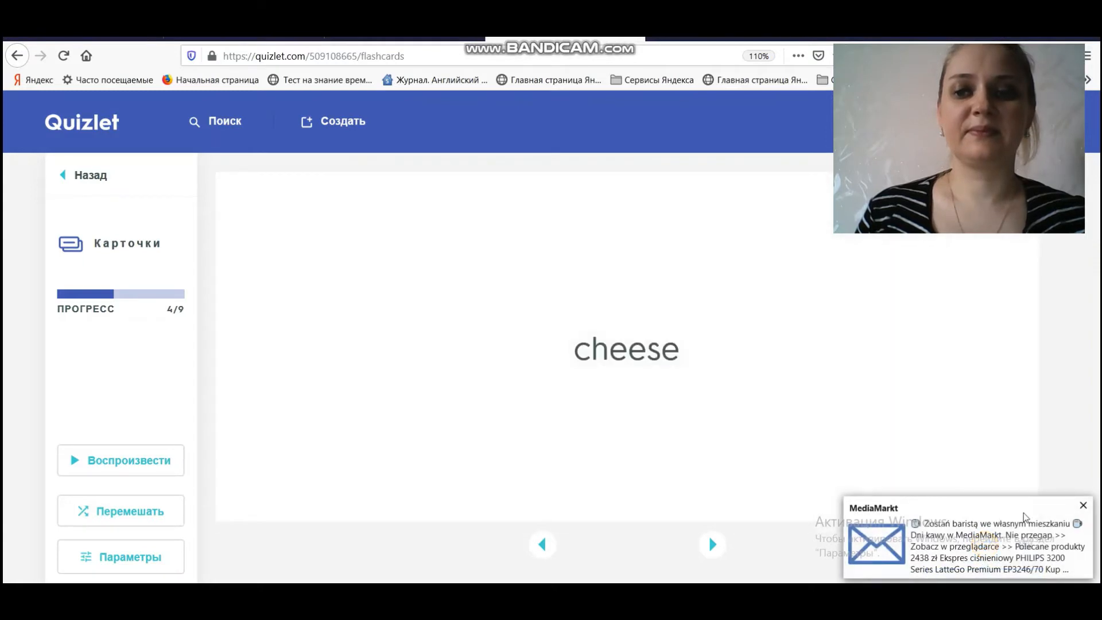
# - Flip and advance the cheese and milk cards, turning each word to its picture
pyautogui.click(1083, 505)
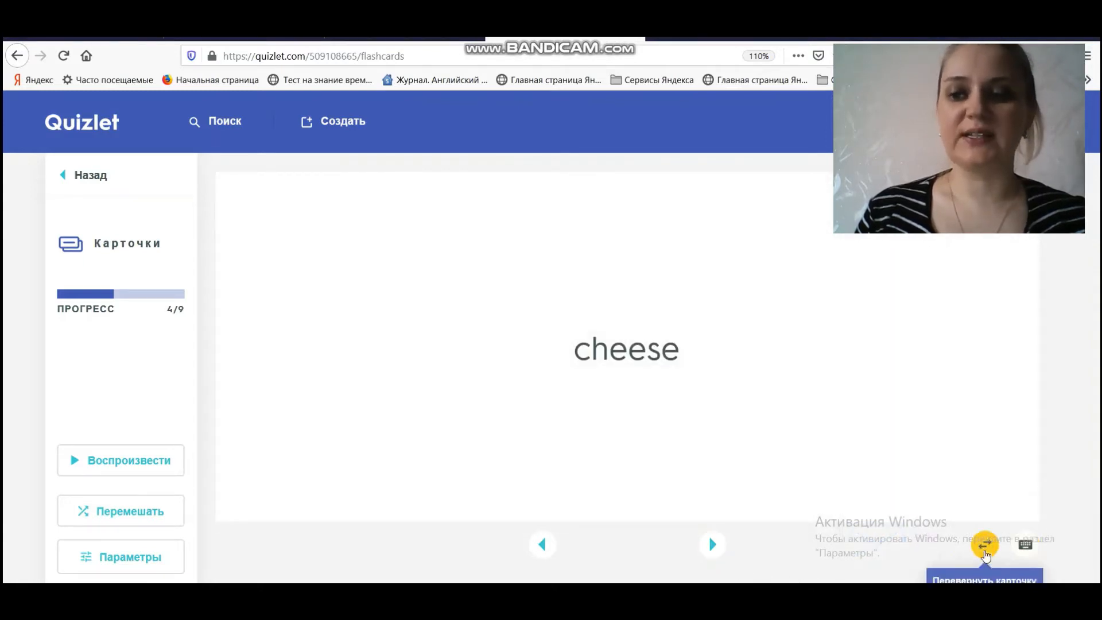
pyautogui.click(712, 544)
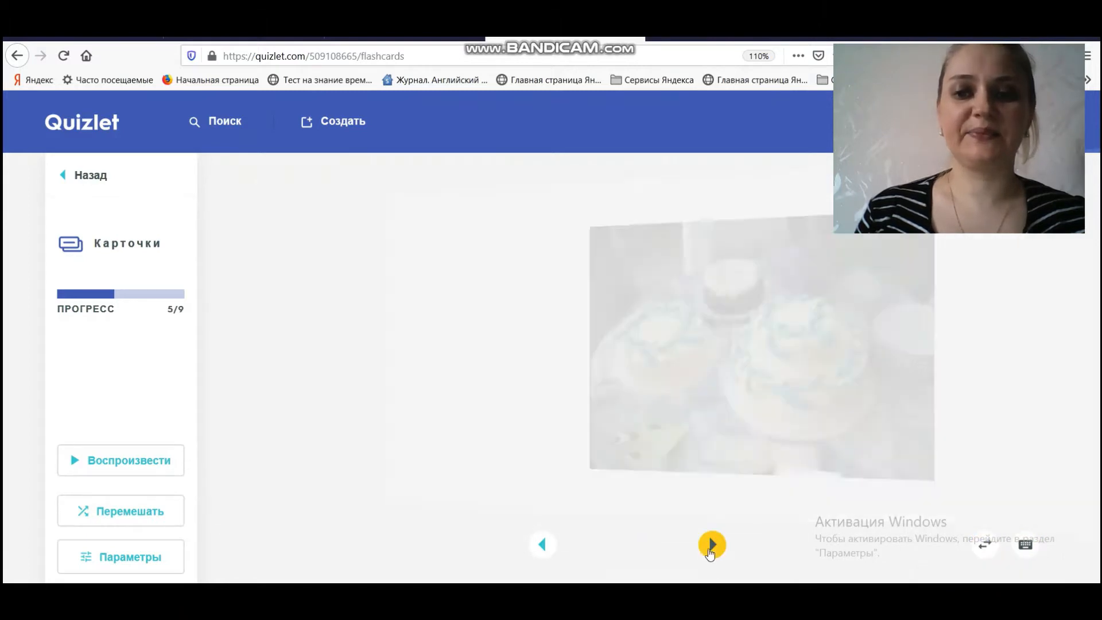
pyautogui.click(711, 544)
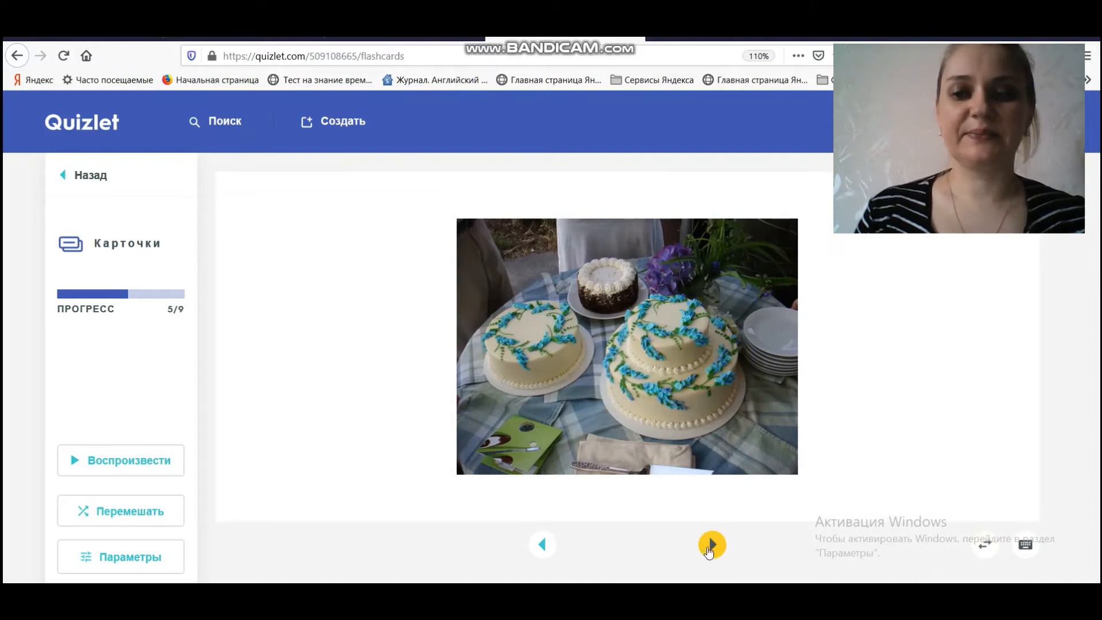
pyautogui.click(712, 544)
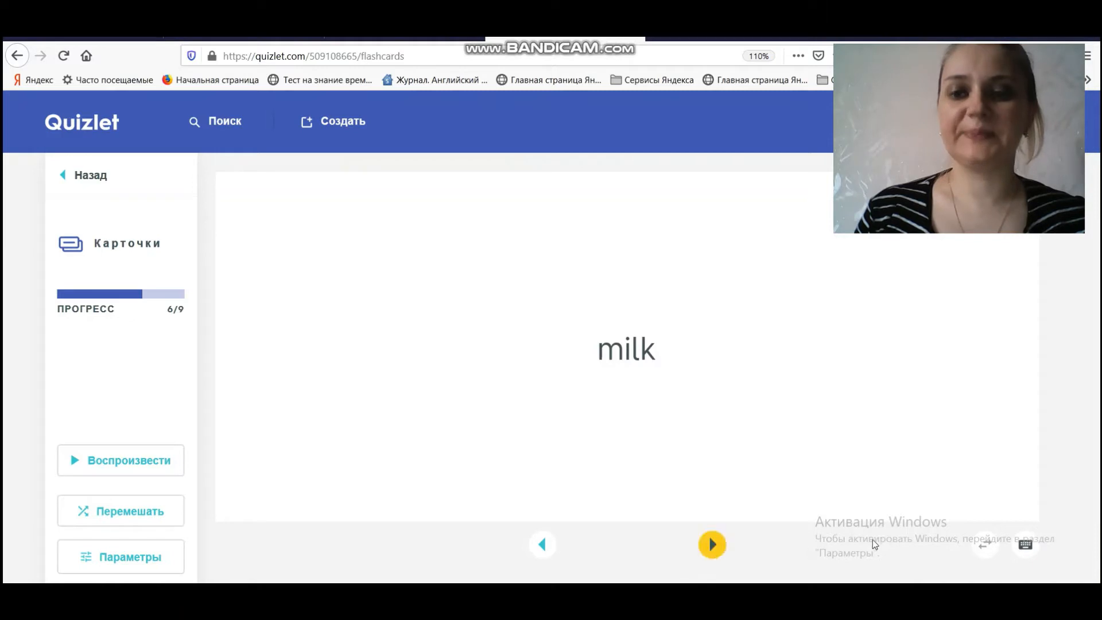
pyautogui.click(711, 544)
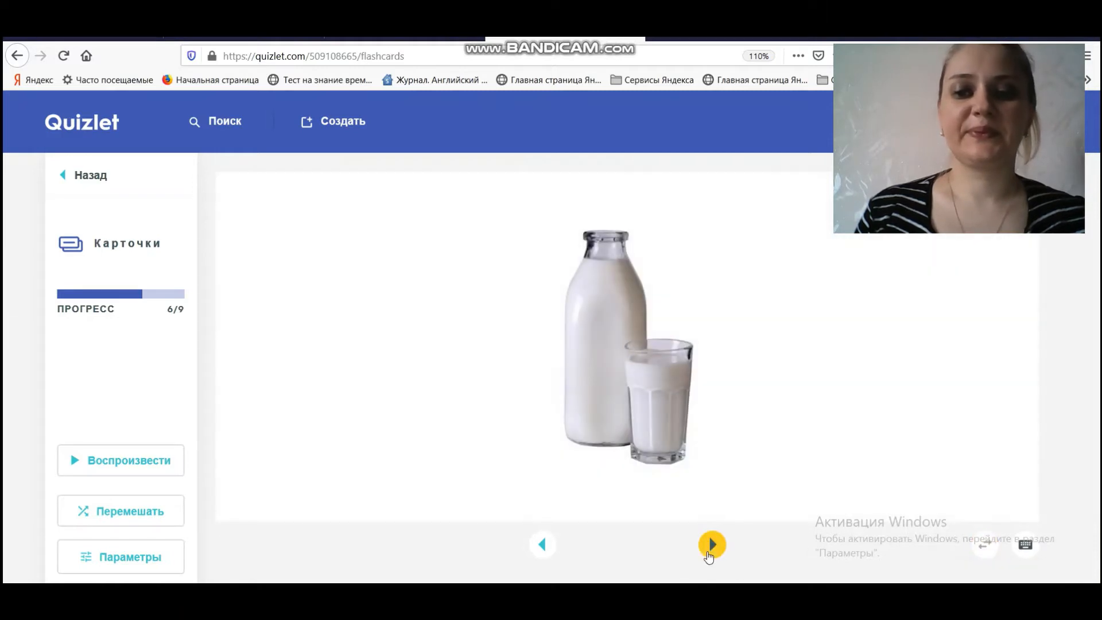
pyautogui.click(712, 544)
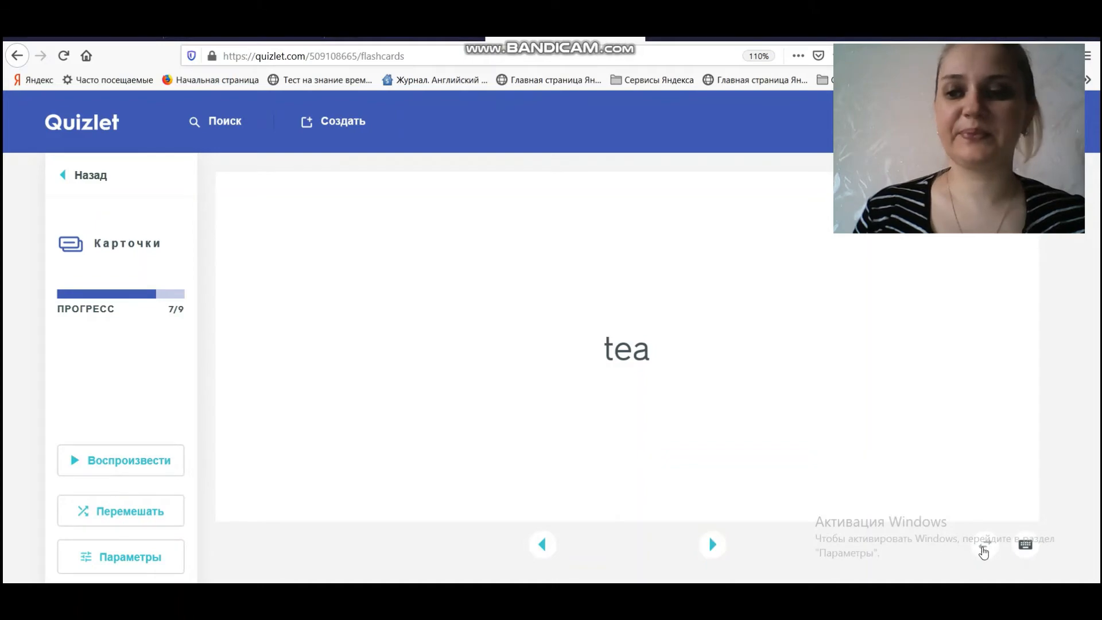
# - Flip the tea and bread cards and turn over the last card, reaching 9 of 9
pyautogui.click(712, 544)
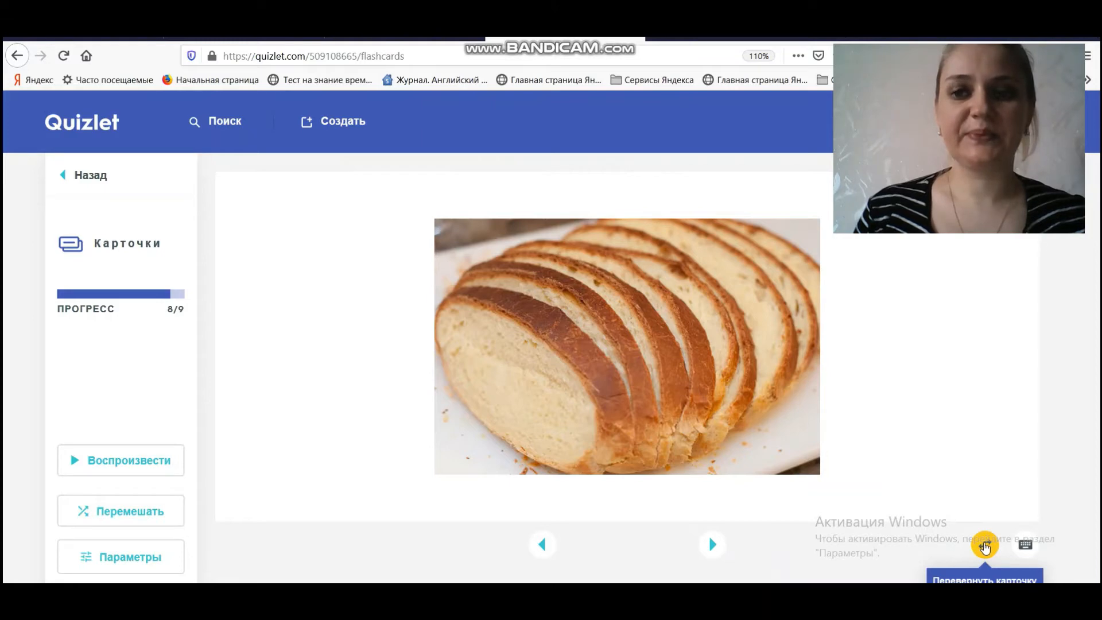
pyautogui.click(626, 347)
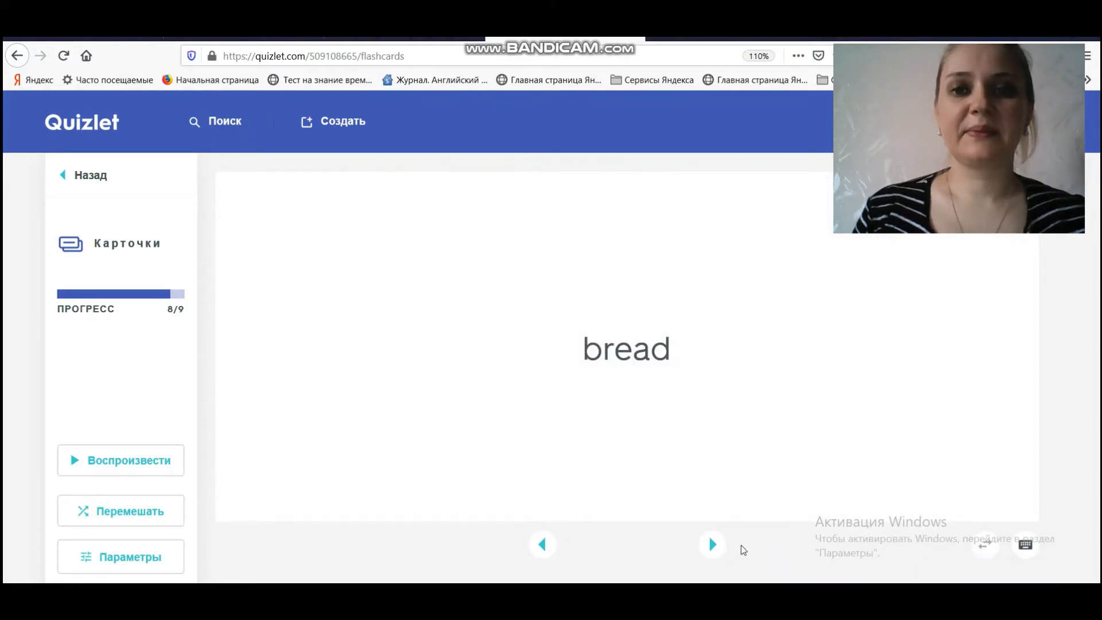
pyautogui.moveTo(712, 544)
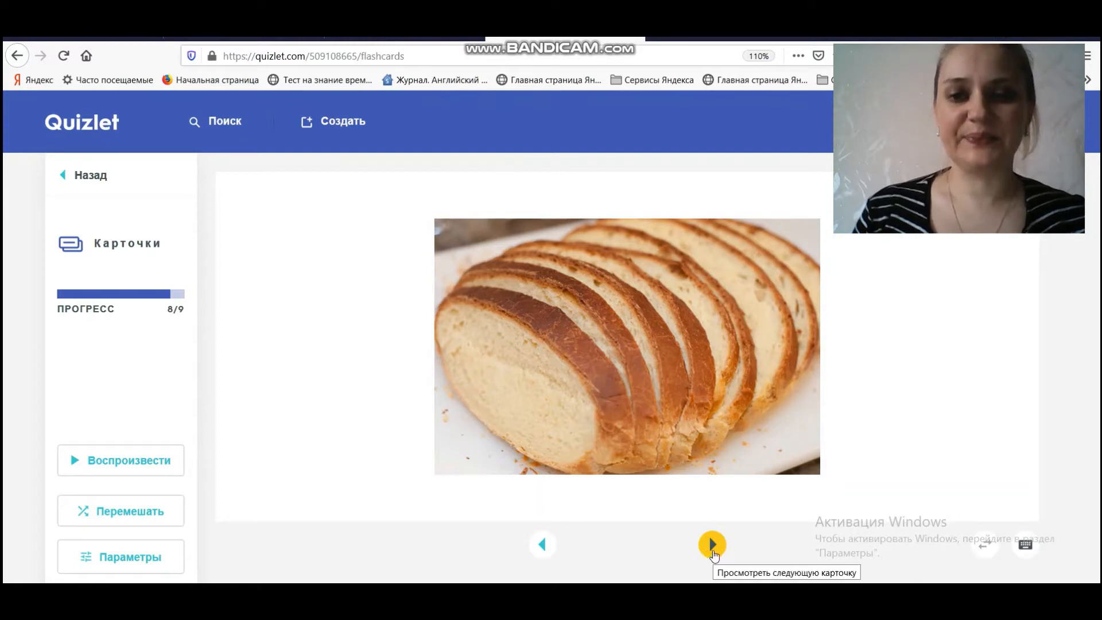
pyautogui.click(711, 544)
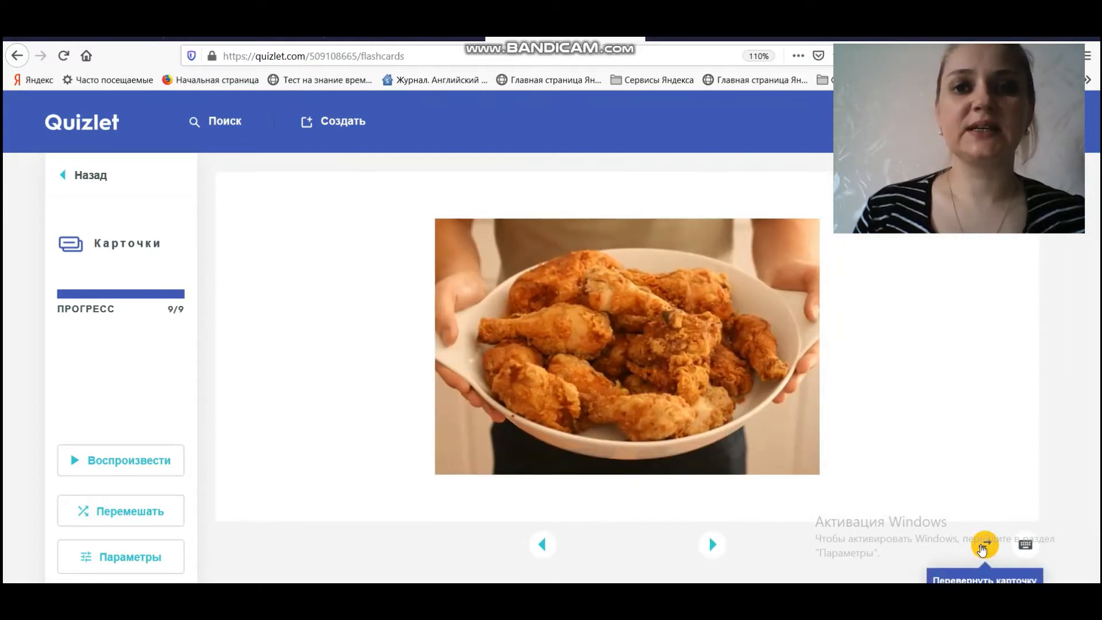
pyautogui.click(626, 348)
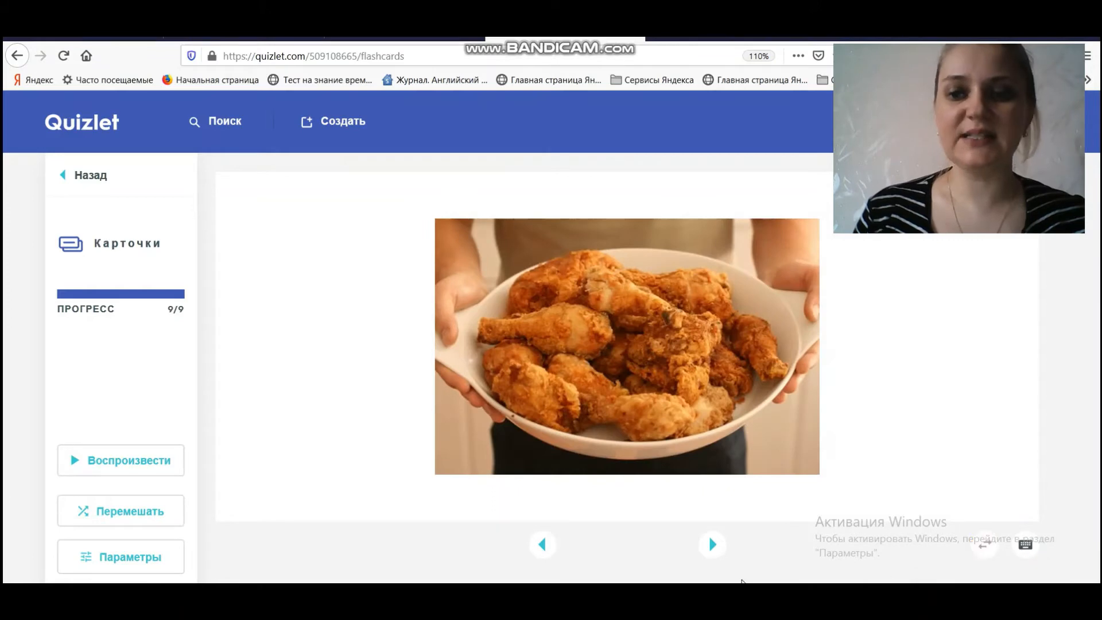
pyautogui.click(712, 544)
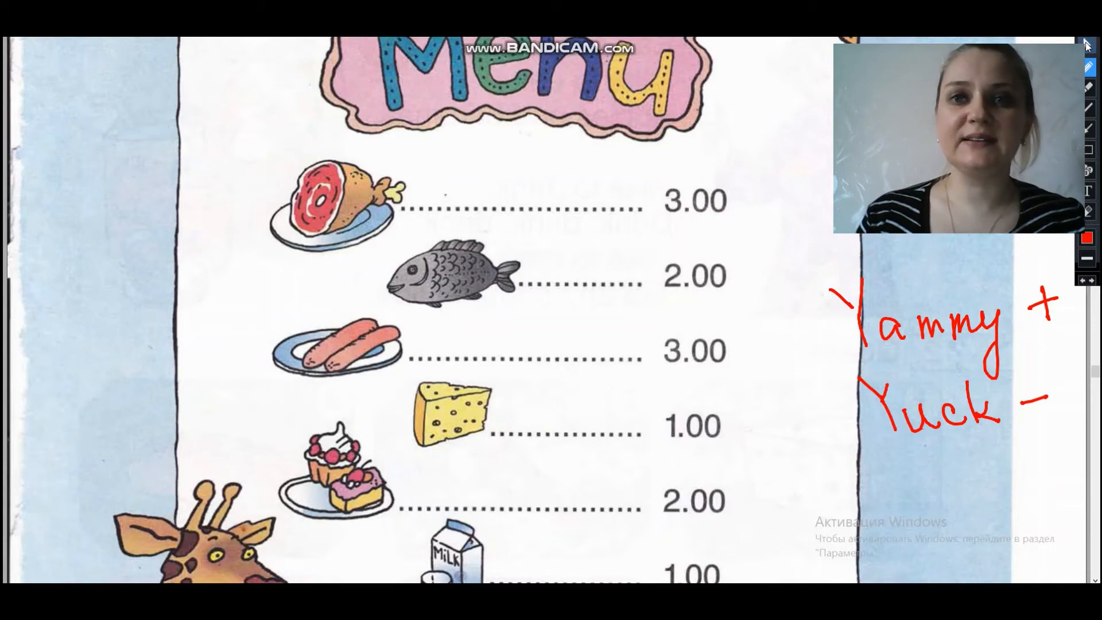
# - Scroll down the annotated Menu page through its foods to the apples
pyautogui.scroll(-3)
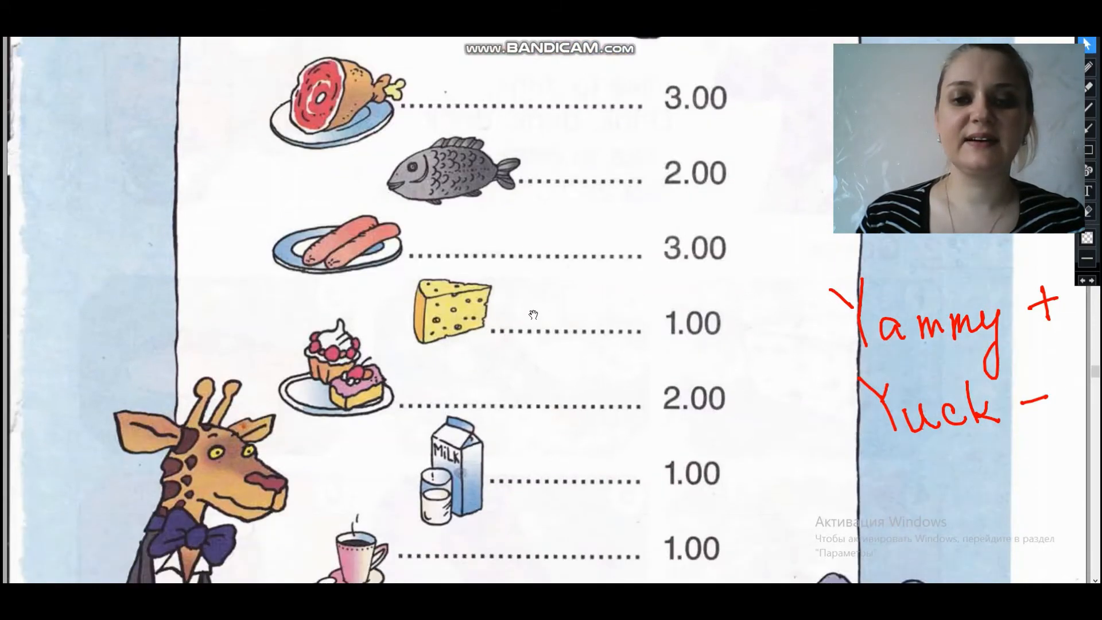
pyautogui.scroll(-3)
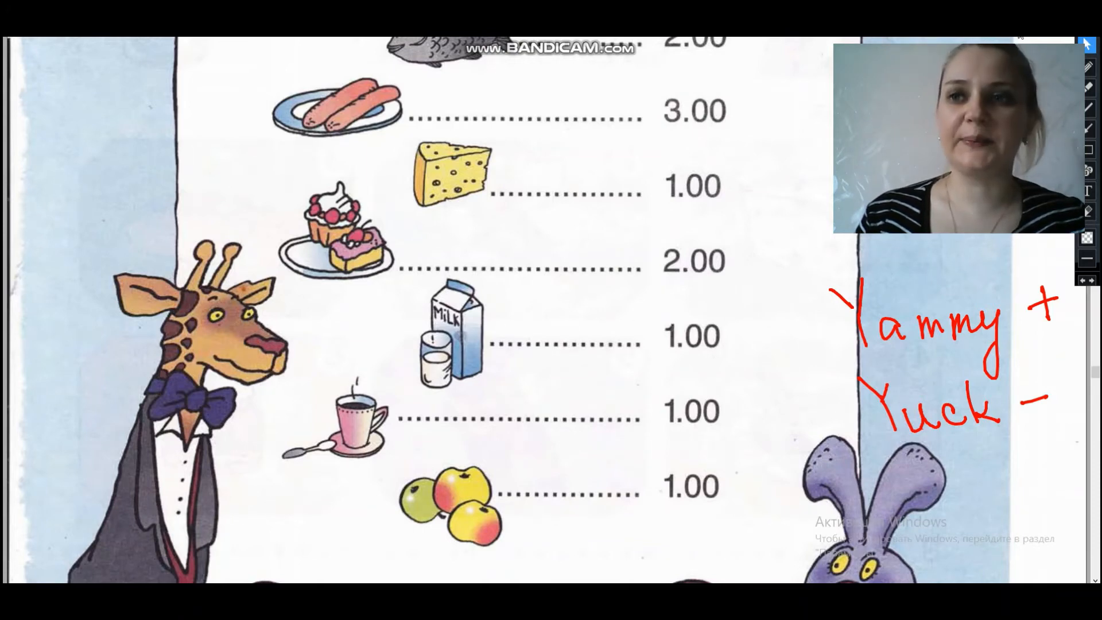
pyautogui.scroll(-3)
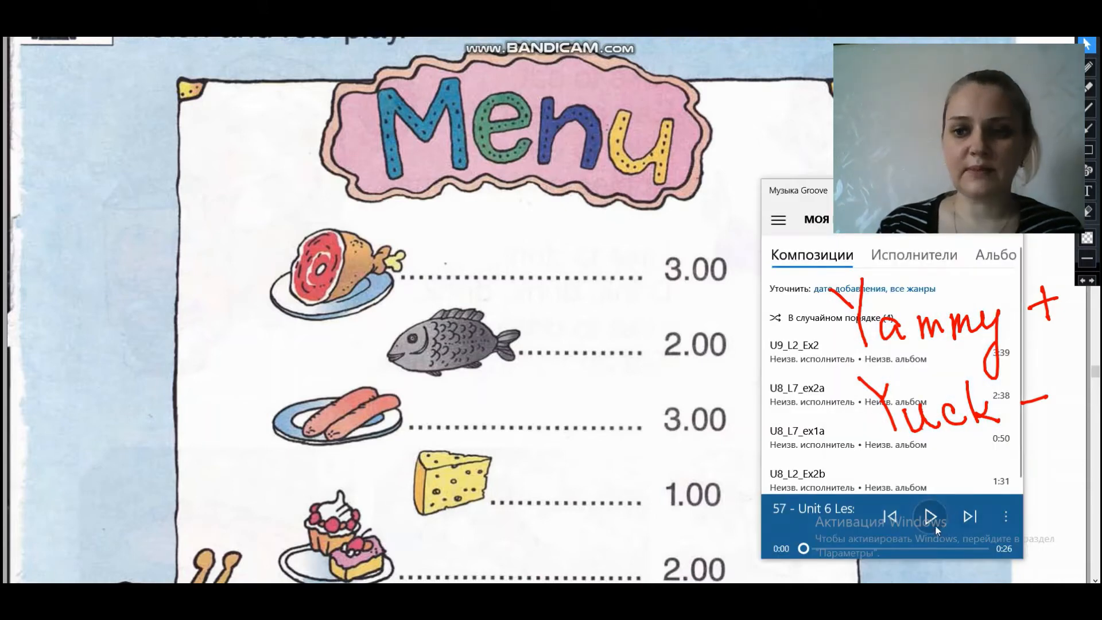
# - Play the Unit 6 track to 0:22, pause it, and scroll the menu foods down
pyautogui.click(932, 516)
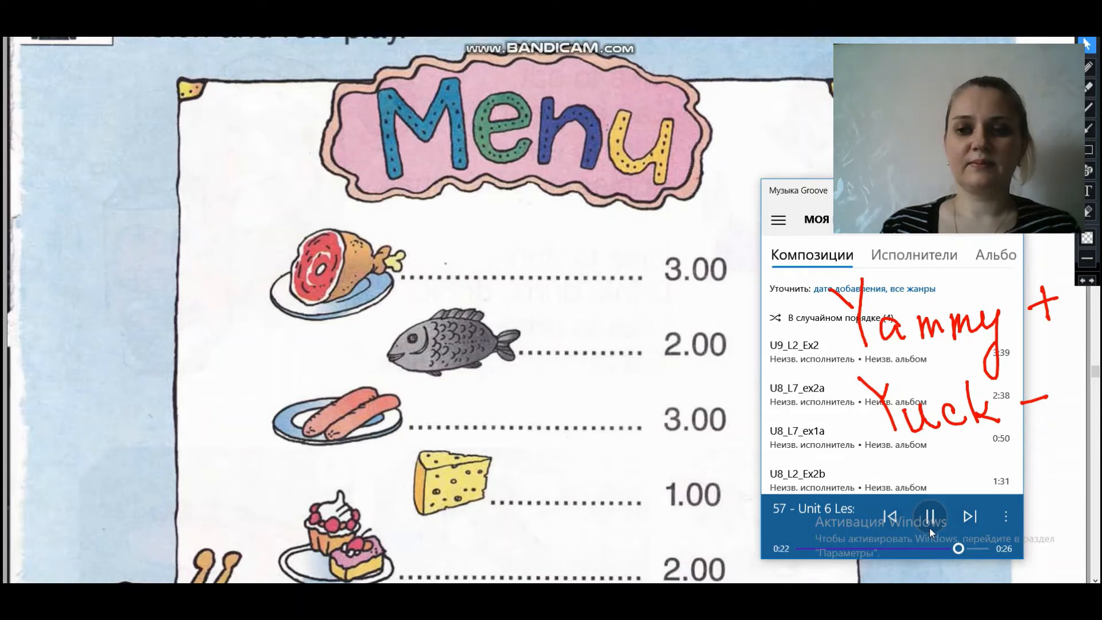
pyautogui.click(929, 516)
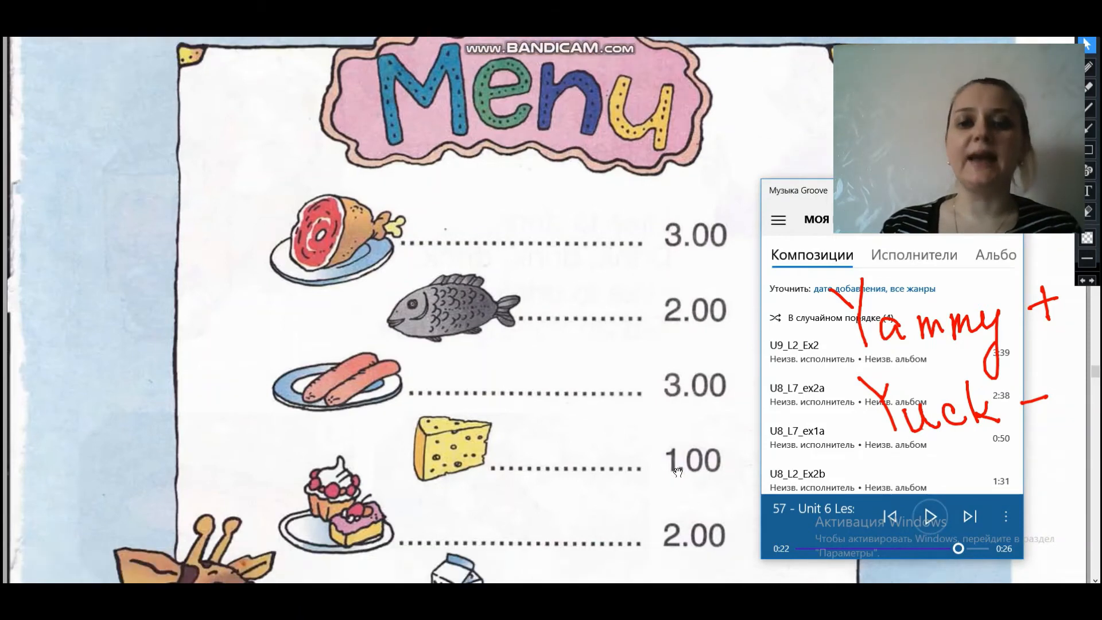
pyautogui.scroll(-3)
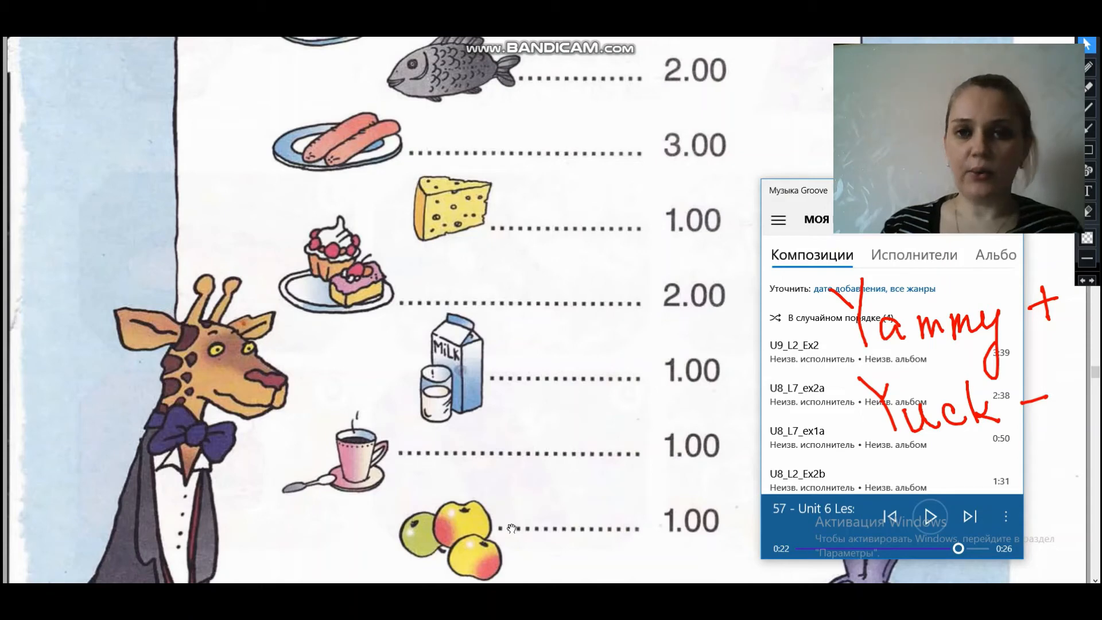
pyautogui.moveTo(520, 501)
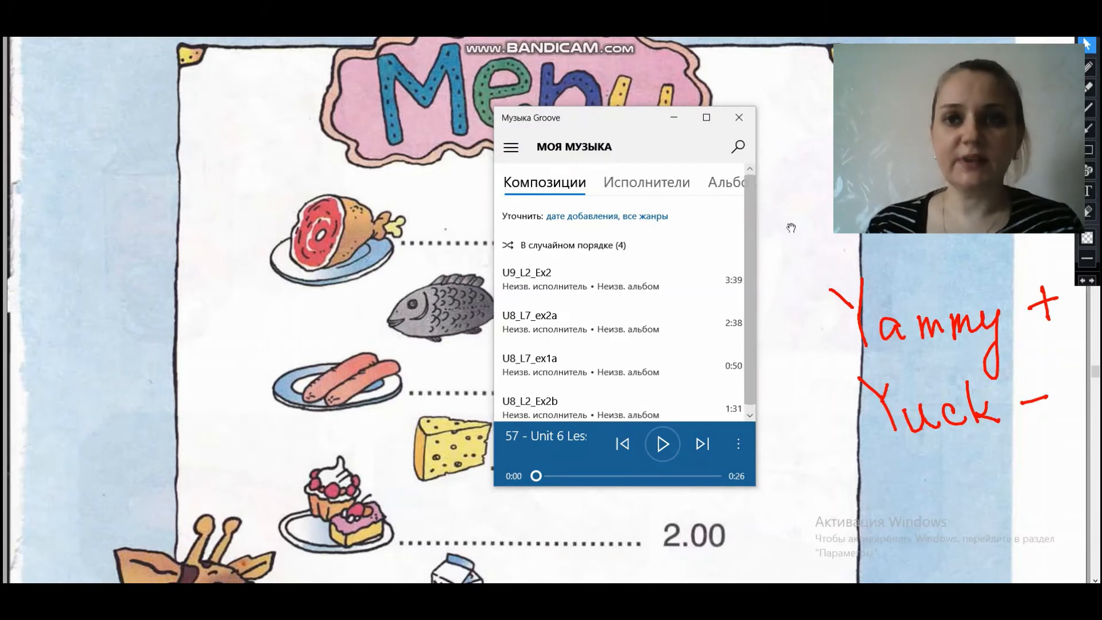
# - Bring Groove Music forward and play the Unit 6 track phrase by phrase, pausing after each
pyautogui.click(661, 443)
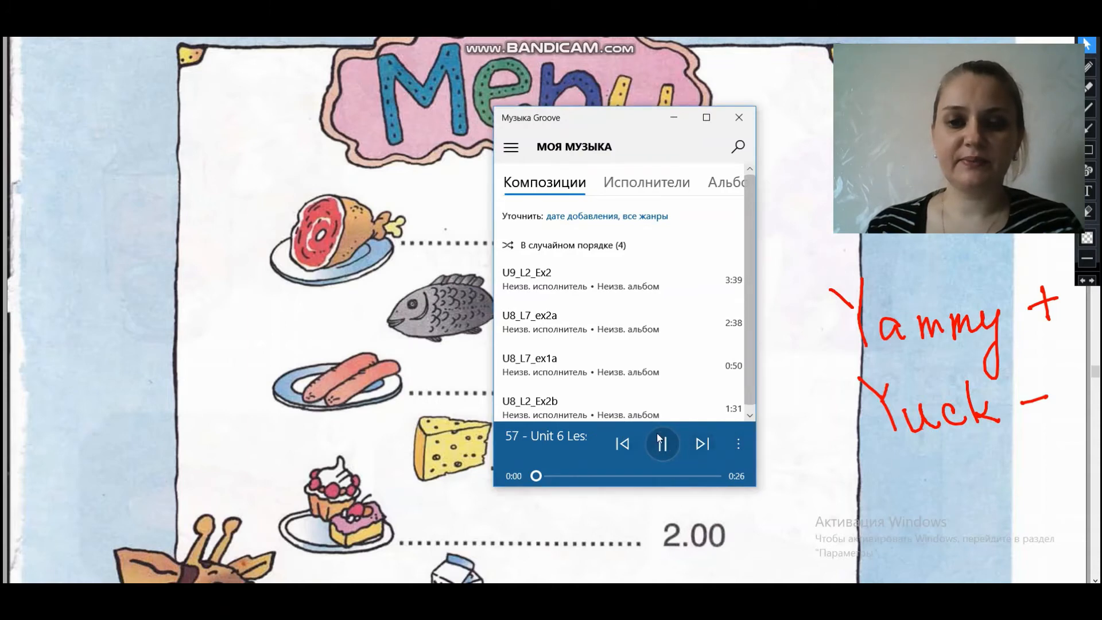
pyautogui.click(661, 443)
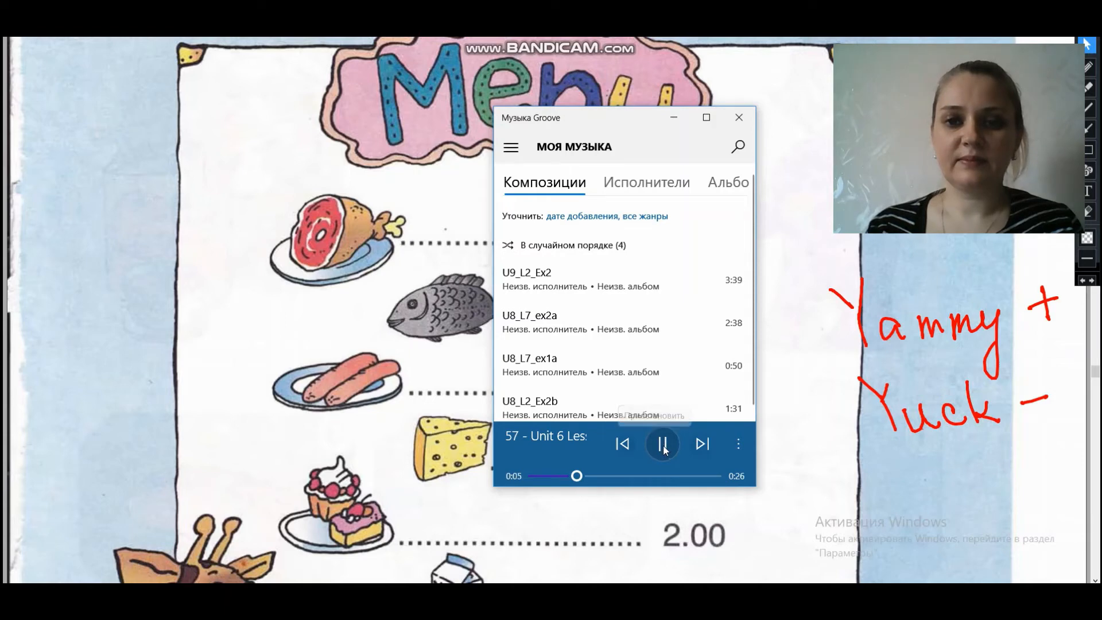
pyautogui.click(662, 443)
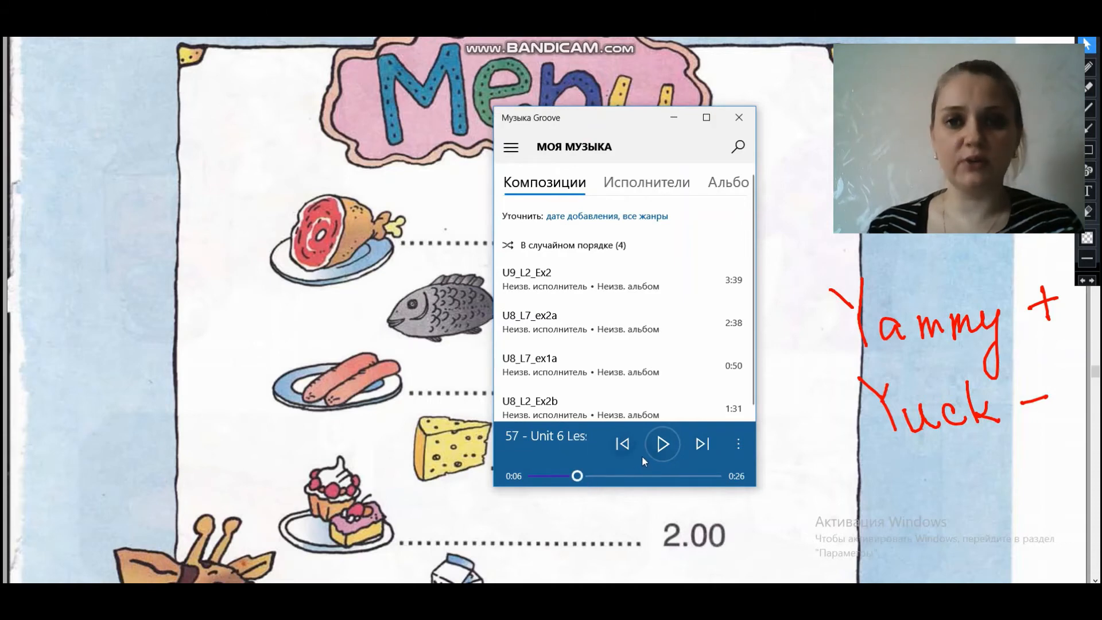
pyautogui.click(661, 443)
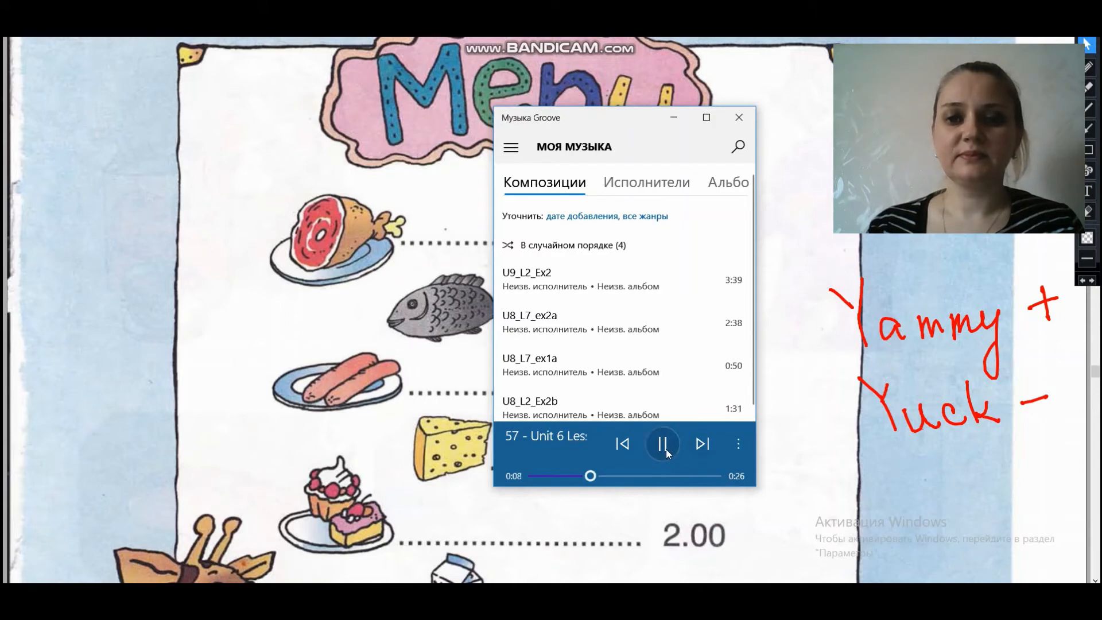
pyautogui.click(661, 443)
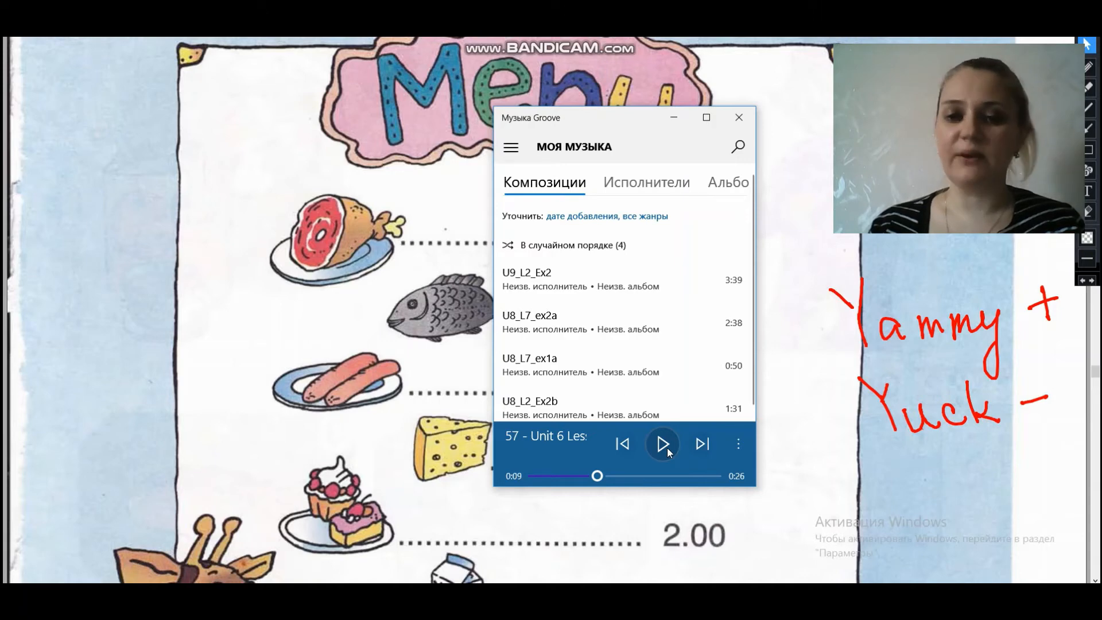
pyautogui.click(661, 443)
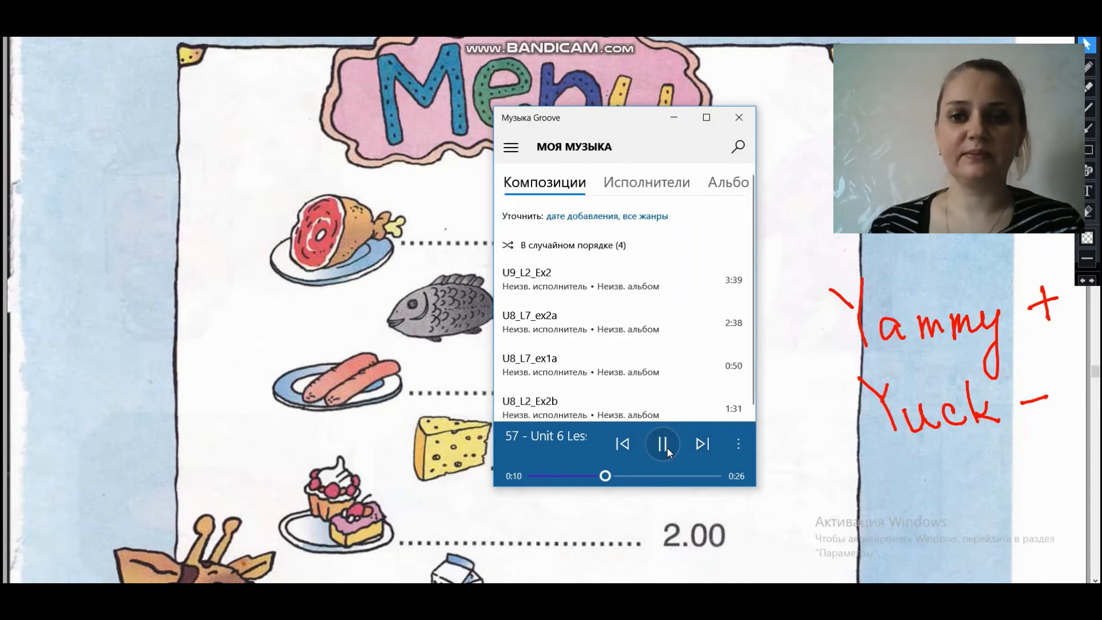
pyautogui.click(661, 443)
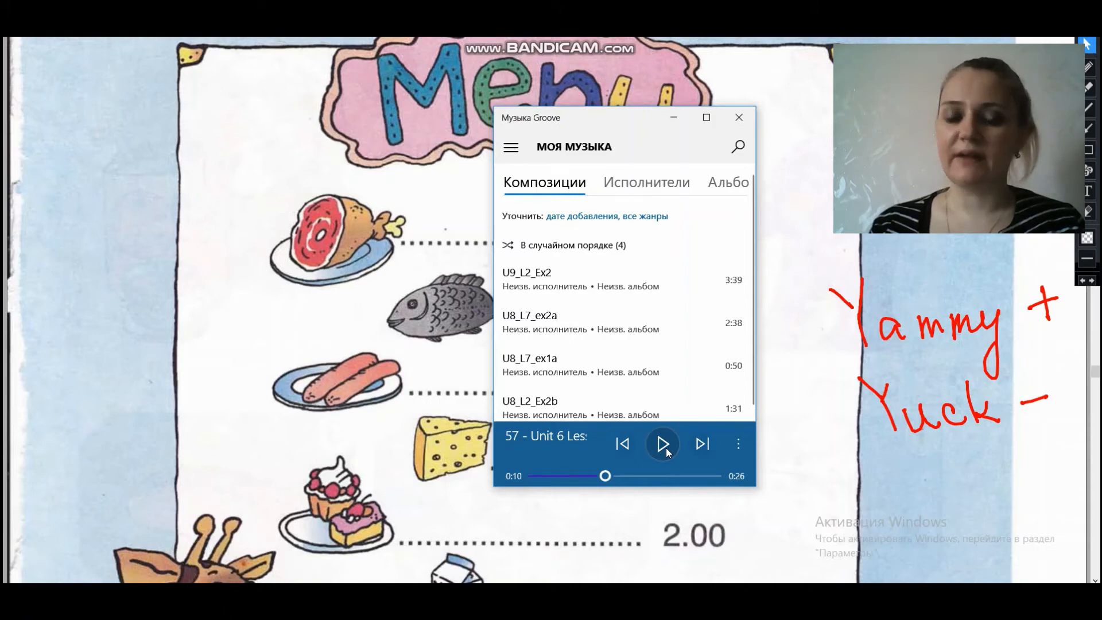
pyautogui.click(661, 443)
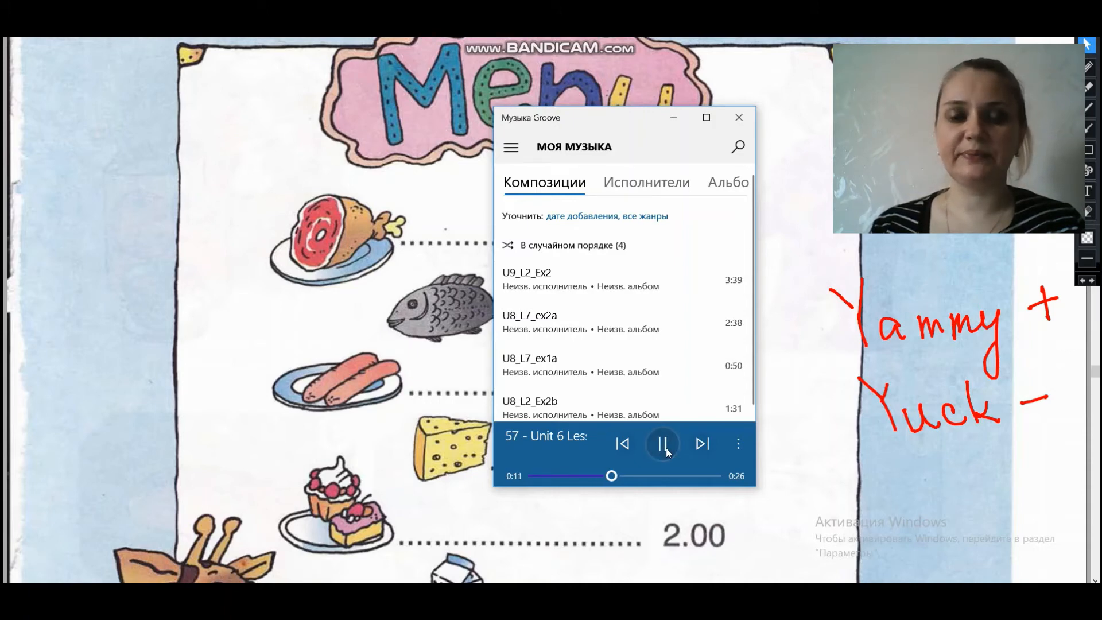
# - Continue the play-pause bursts through the remaining phrases of the listening track
pyautogui.click(662, 443)
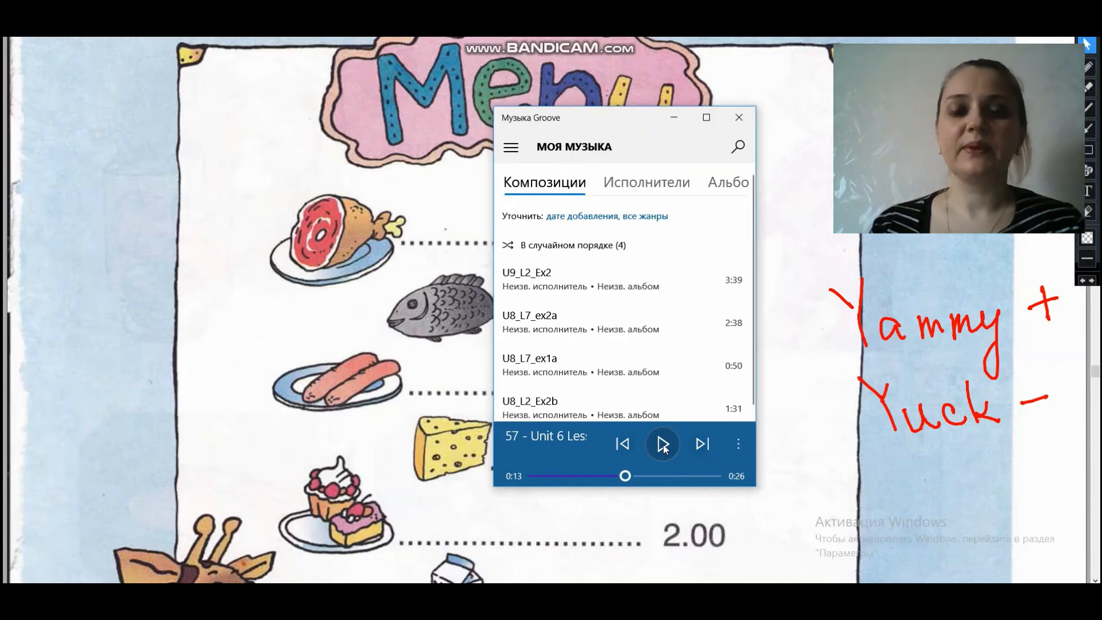
pyautogui.click(663, 443)
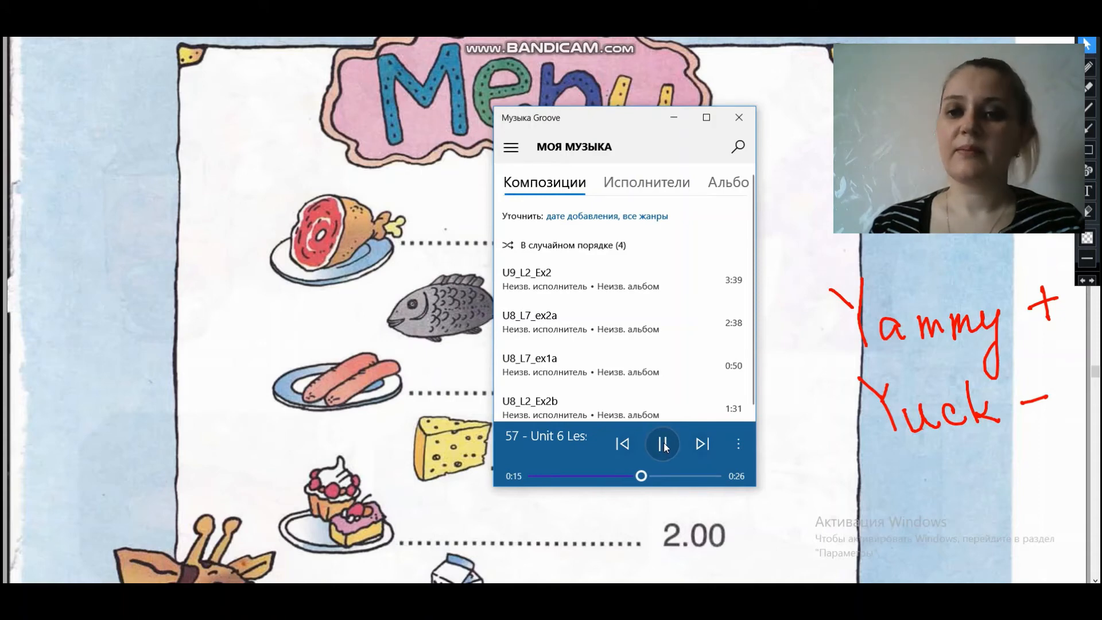
pyautogui.click(662, 443)
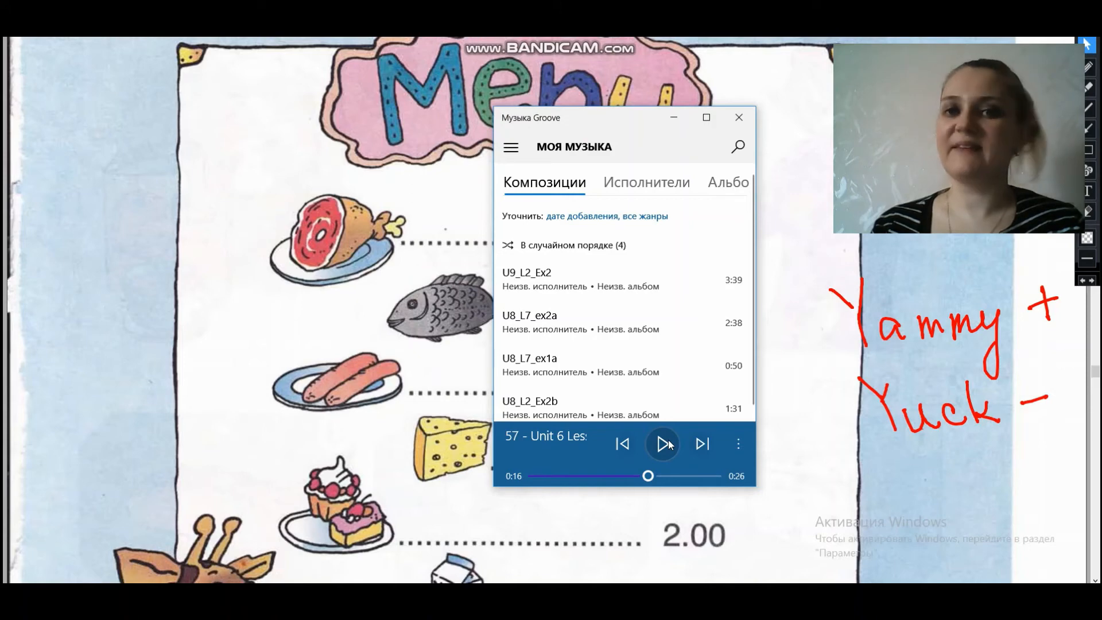
pyautogui.click(662, 443)
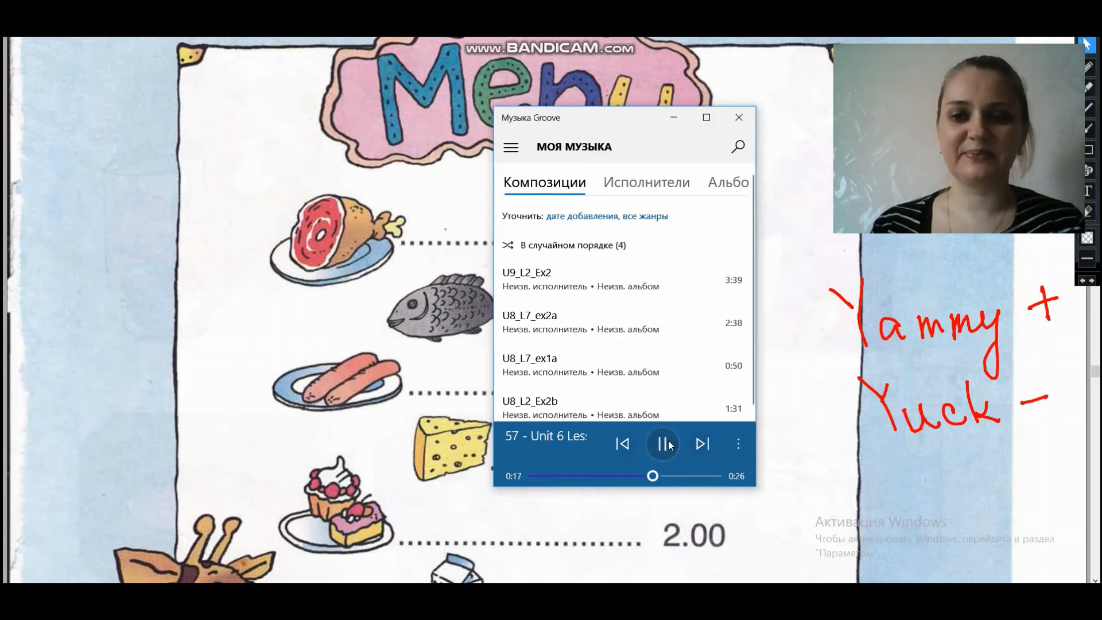
pyautogui.click(662, 443)
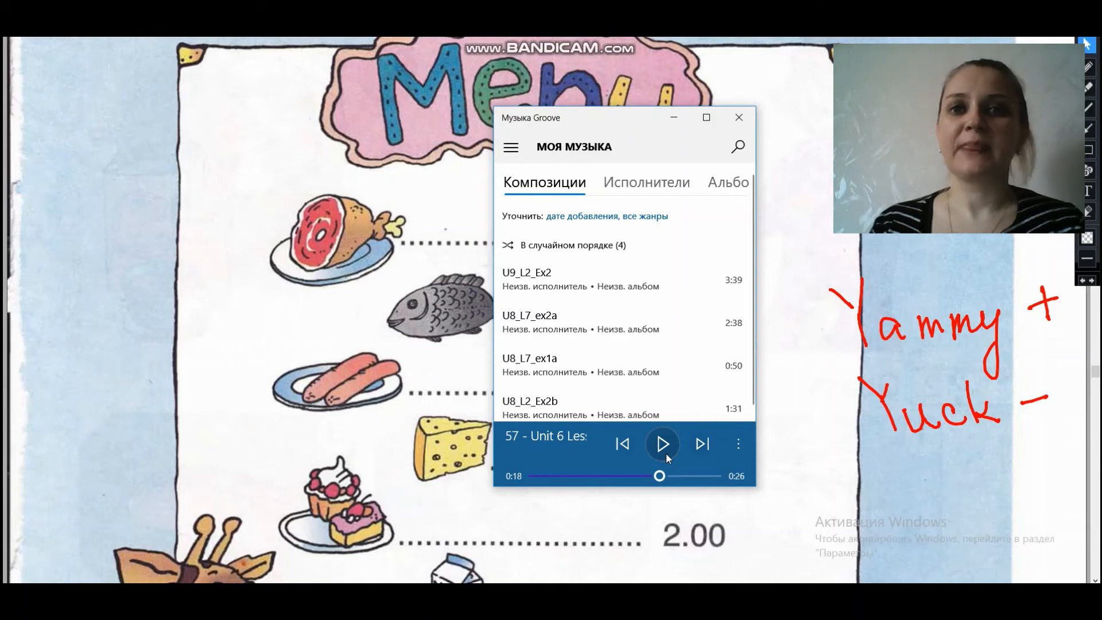
pyautogui.click(661, 443)
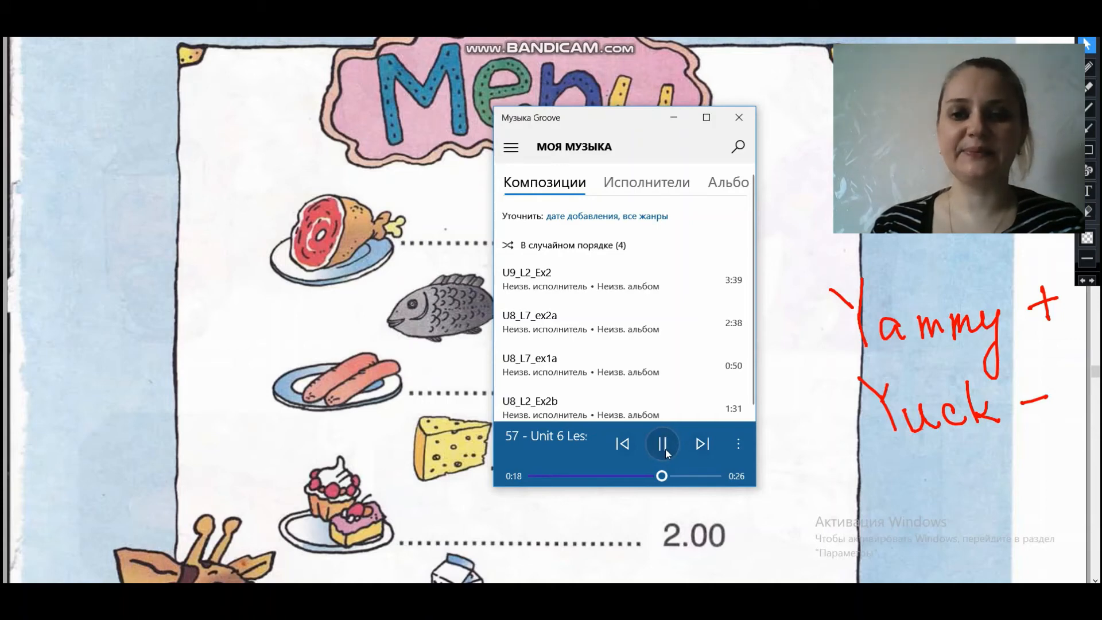
pyautogui.click(661, 443)
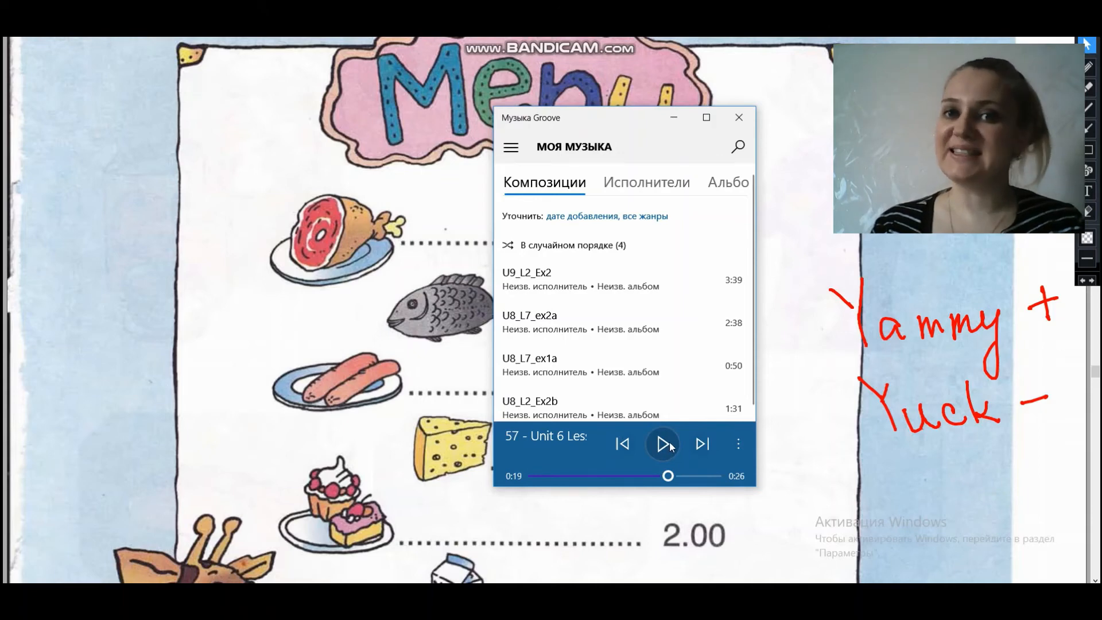
pyautogui.click(661, 443)
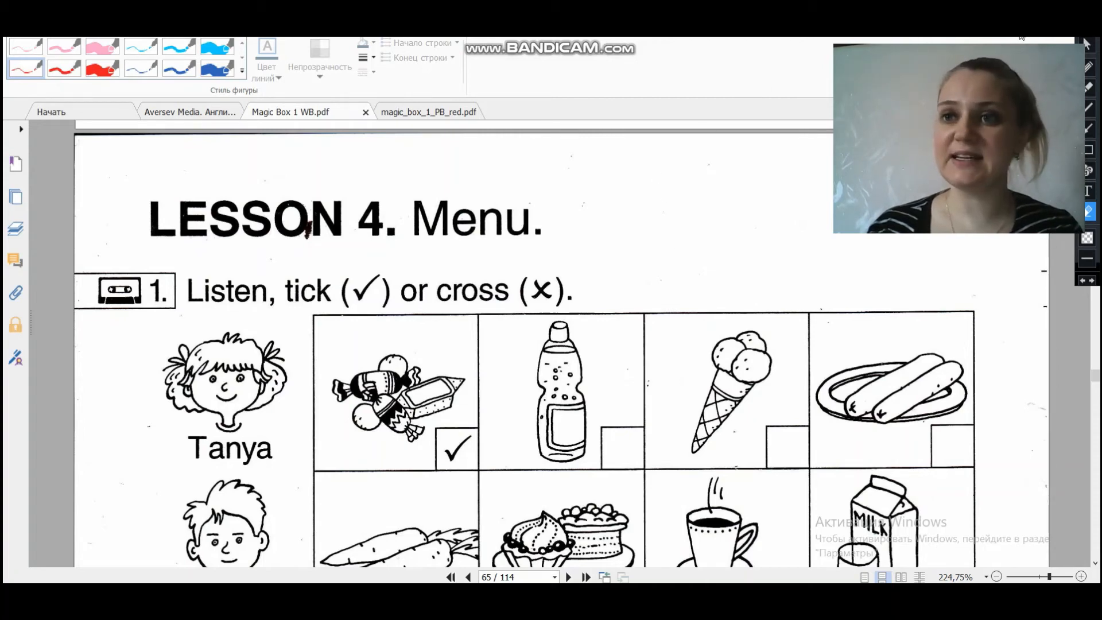
# - Scroll the workbook down to the Listen, tick or cross food grid
pyautogui.scroll(-3)
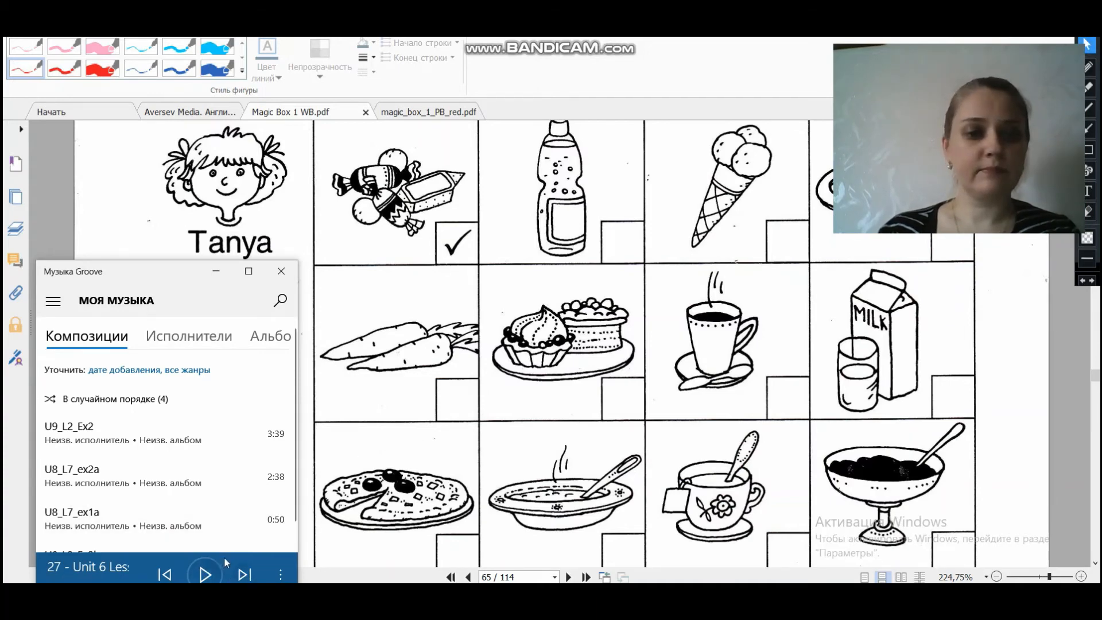
# - Play the Unit 6 track 27 through to its end at 0:56
pyautogui.click(205, 574)
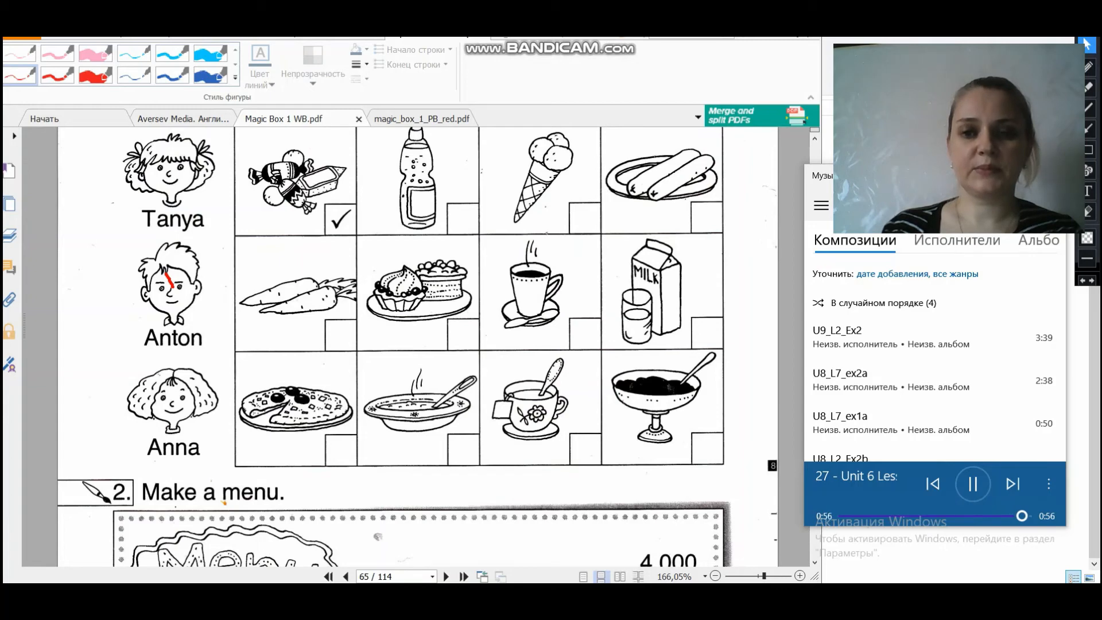
# - Replay the track and mark Tanya's row in red: sweets ticked, drink crossed, ice cream ticked
pyautogui.click(972, 483)
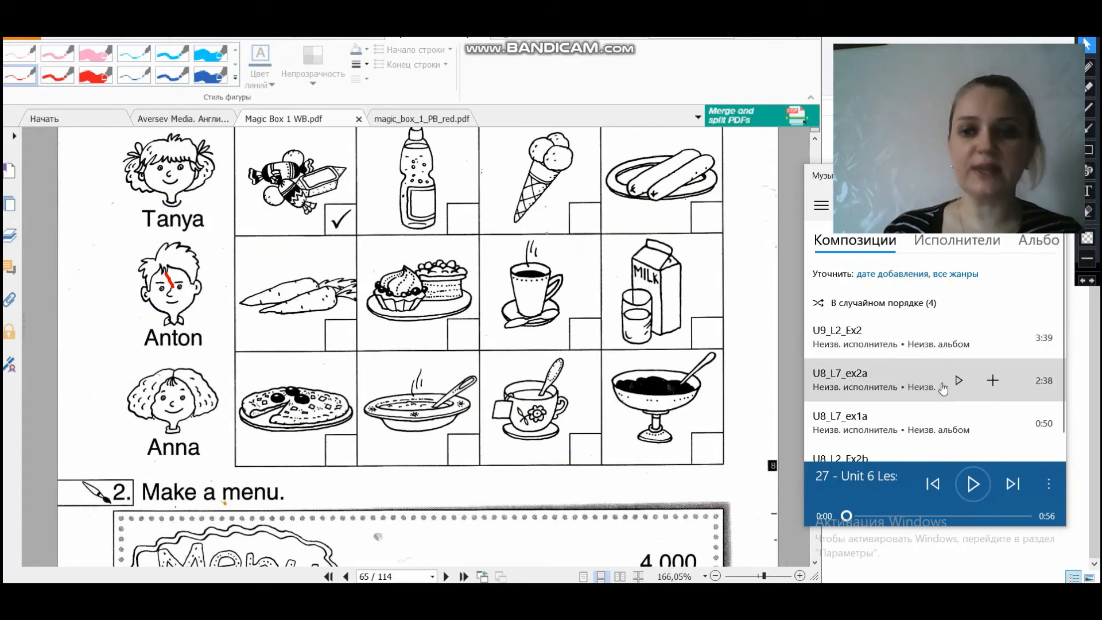
pyautogui.click(972, 484)
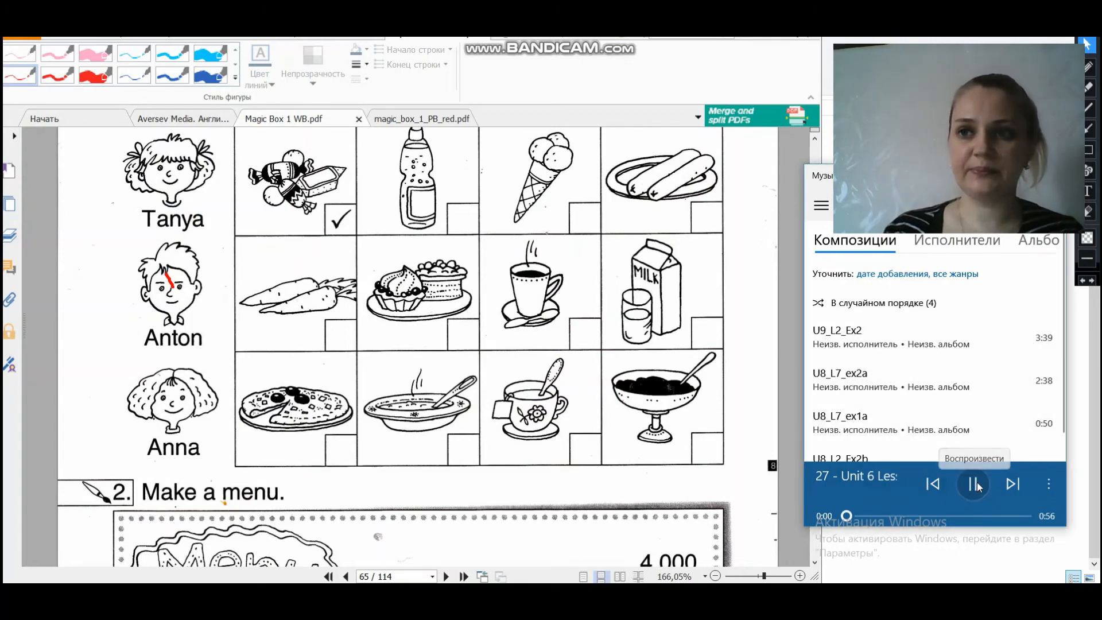
pyautogui.click(975, 483)
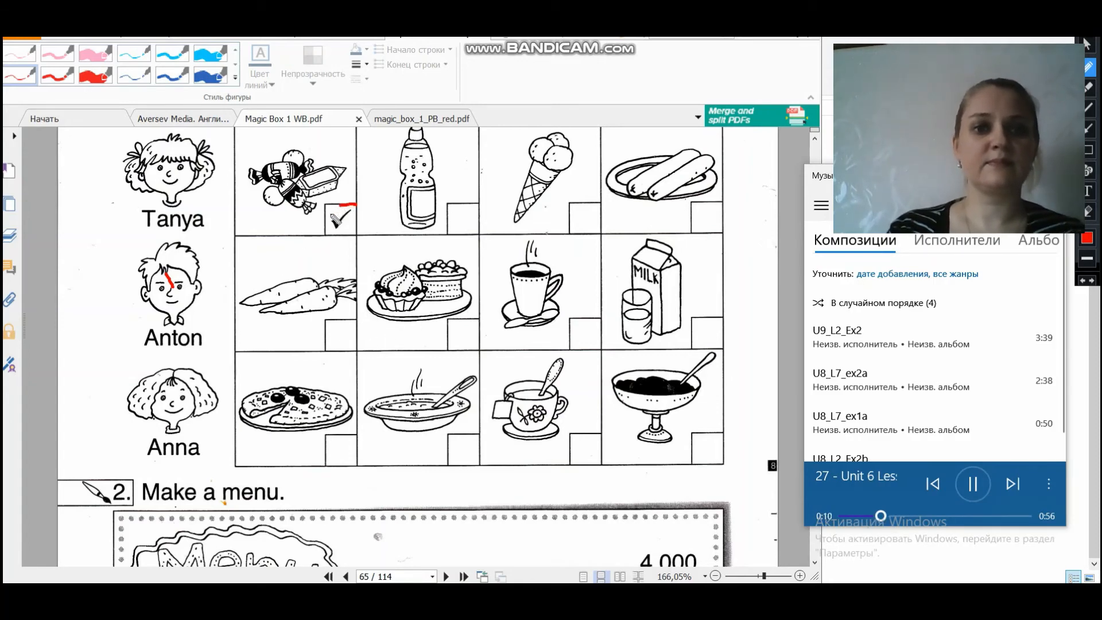
pyautogui.moveTo(331, 225); pyautogui.dragTo(358, 208)
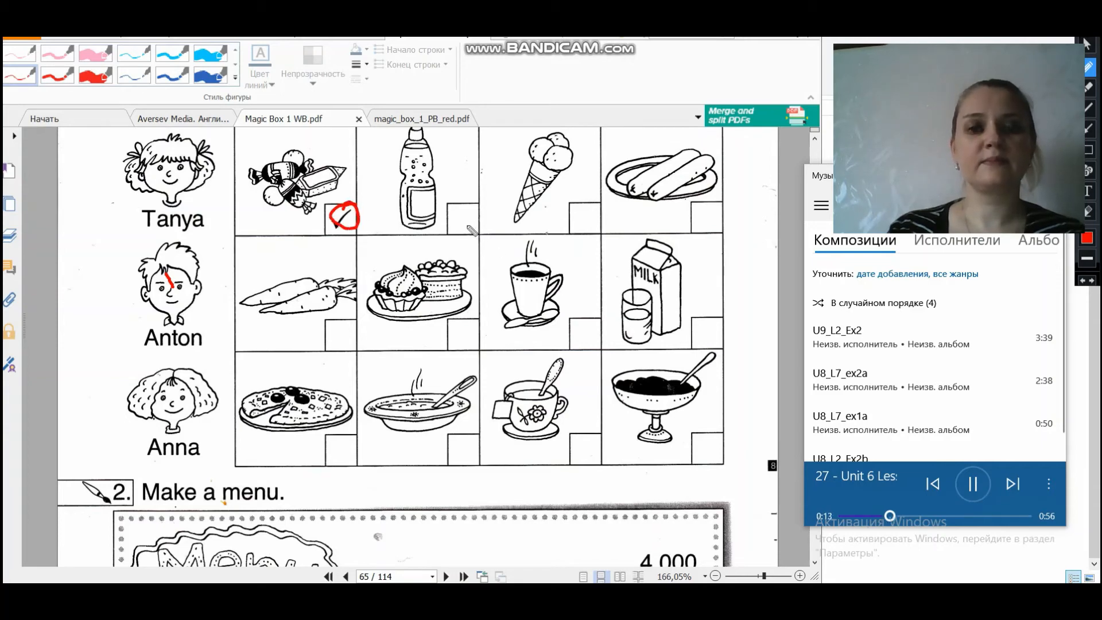
pyautogui.click(467, 214)
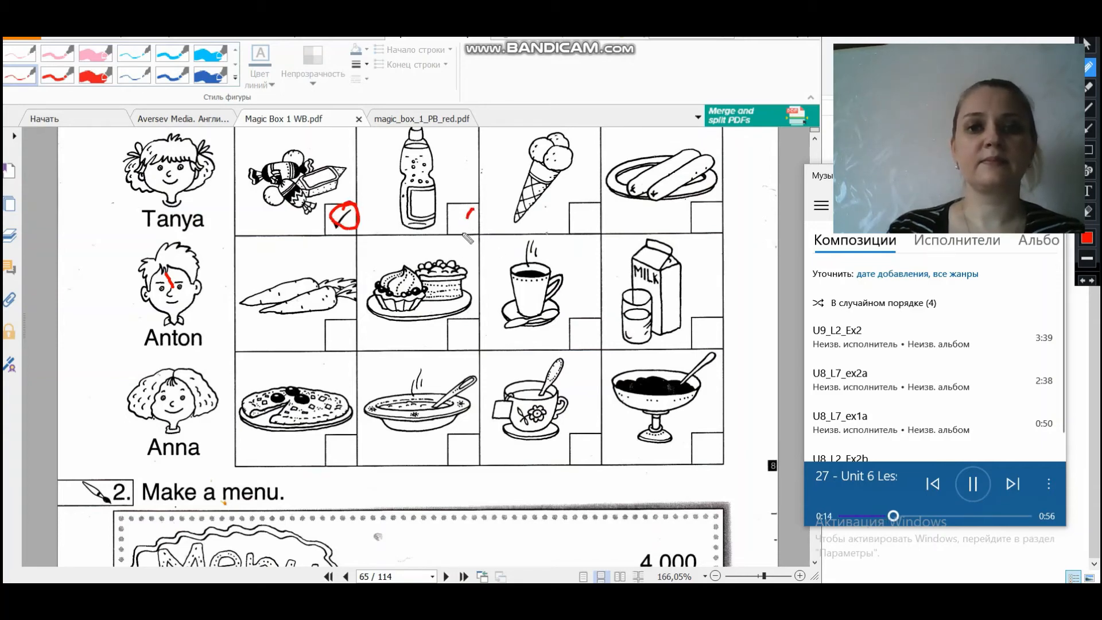
pyautogui.moveTo(457, 215); pyautogui.dragTo(477, 236)
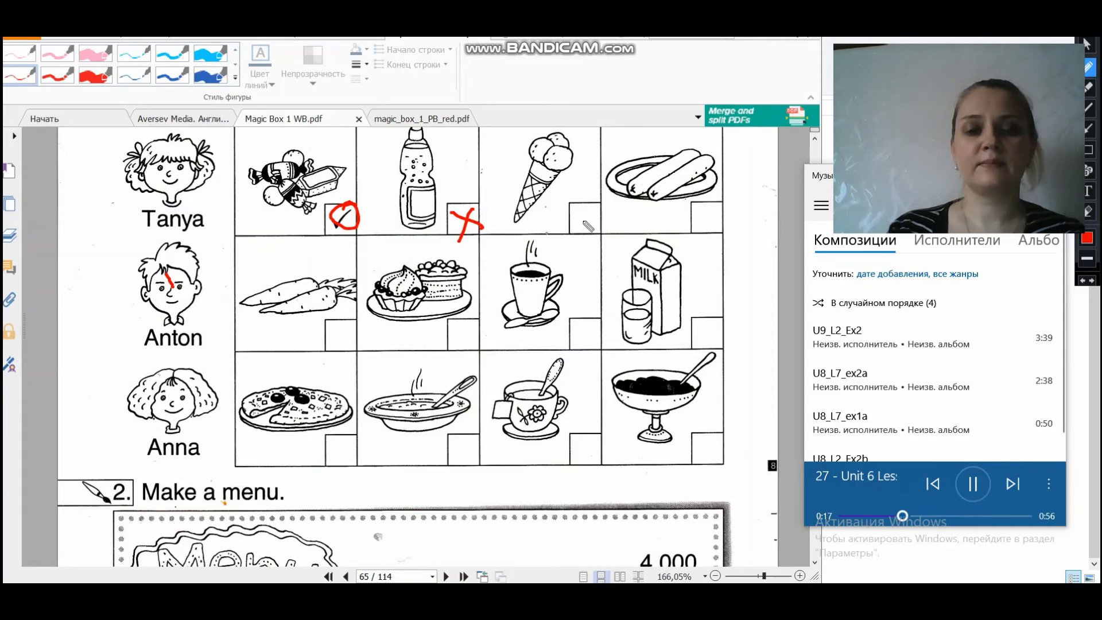
pyautogui.moveTo(576, 199); pyautogui.dragTo(590, 225)
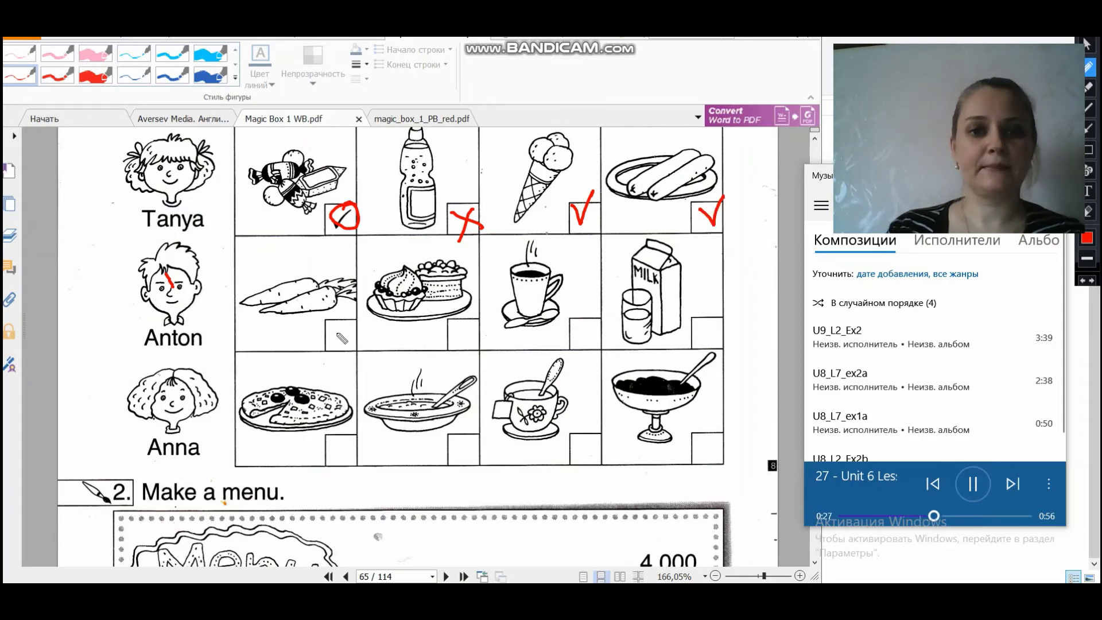
# - Mark Anton's carrots tick and milk cross, then Anna's soup cross and tea tick
pyautogui.moveTo(338, 327); pyautogui.dragTo(351, 344)
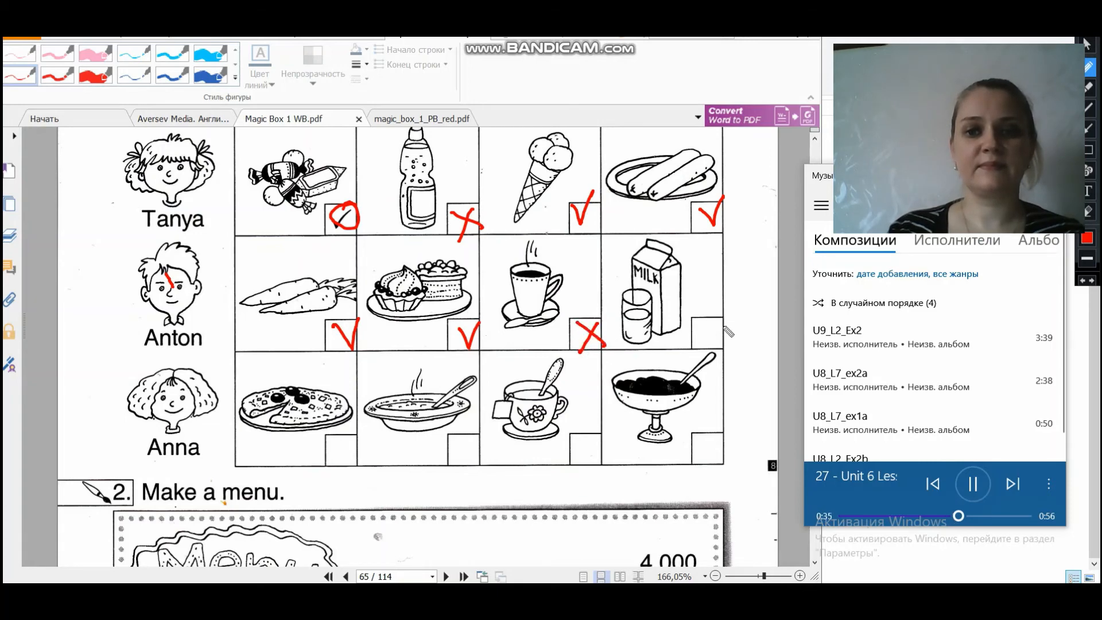
pyautogui.moveTo(695, 327); pyautogui.dragTo(716, 344)
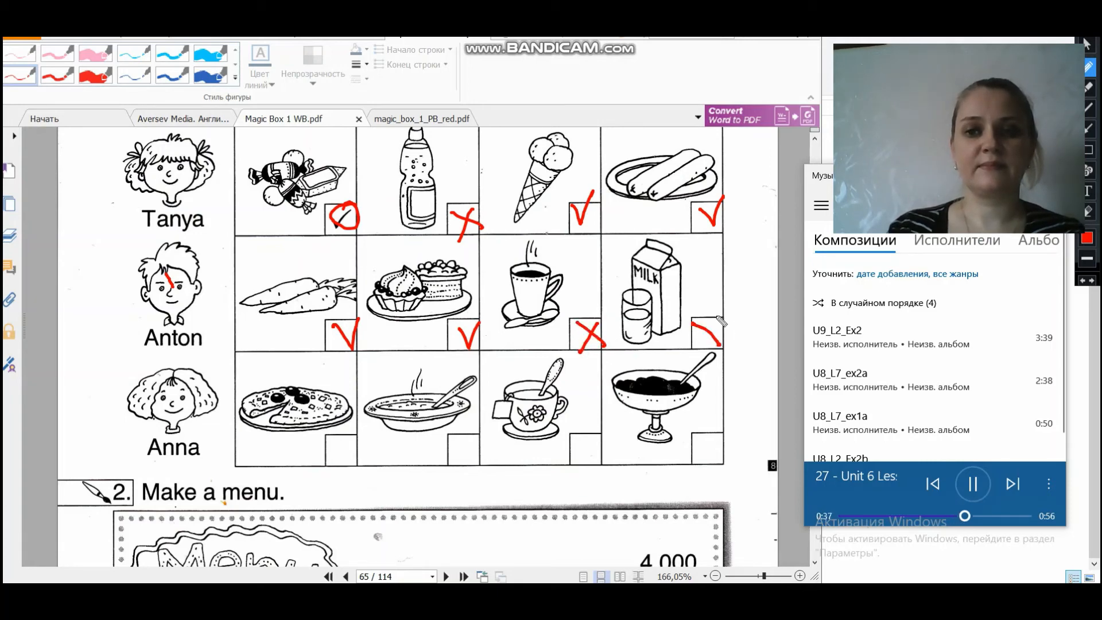
pyautogui.moveTo(699, 328); pyautogui.dragTo(716, 348)
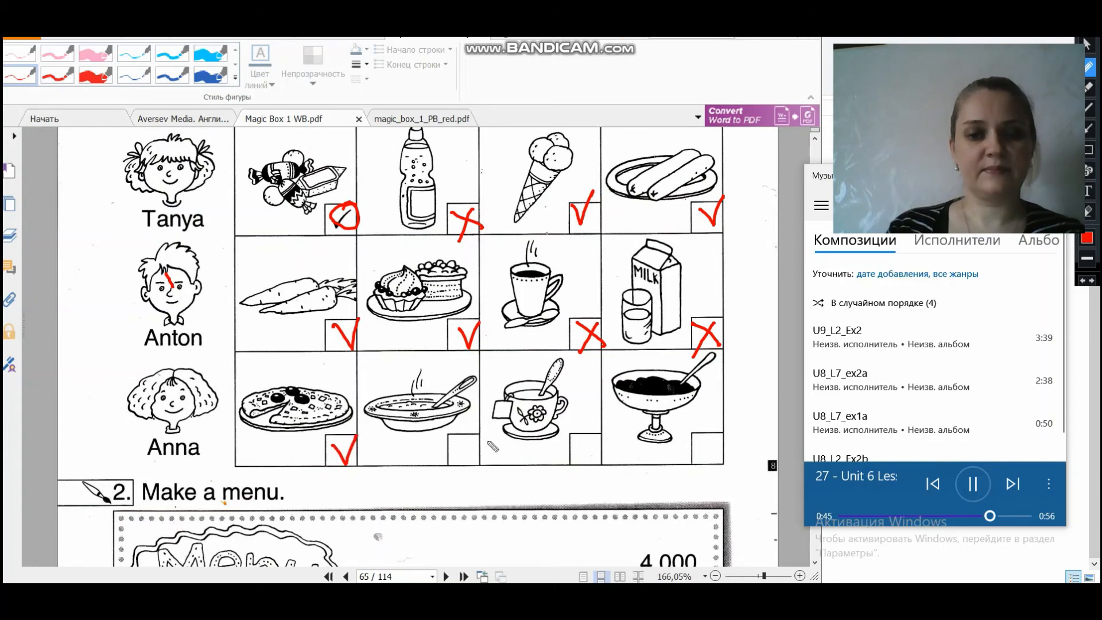
pyautogui.moveTo(481, 421); pyautogui.dragTo(463, 467)
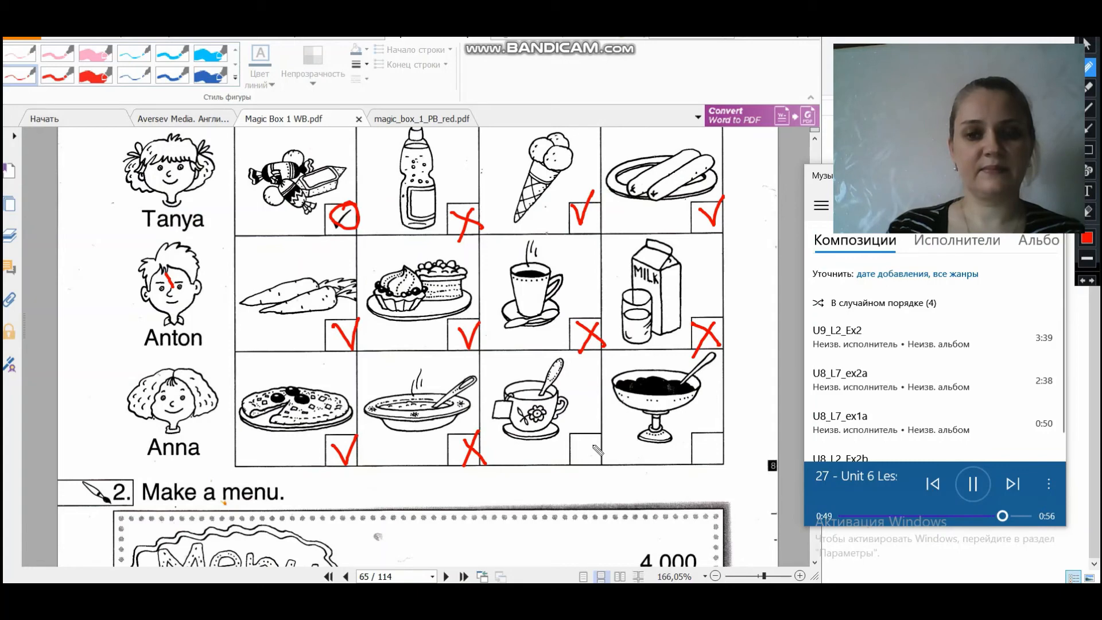
pyautogui.moveTo(583, 443); pyautogui.dragTo(605, 457)
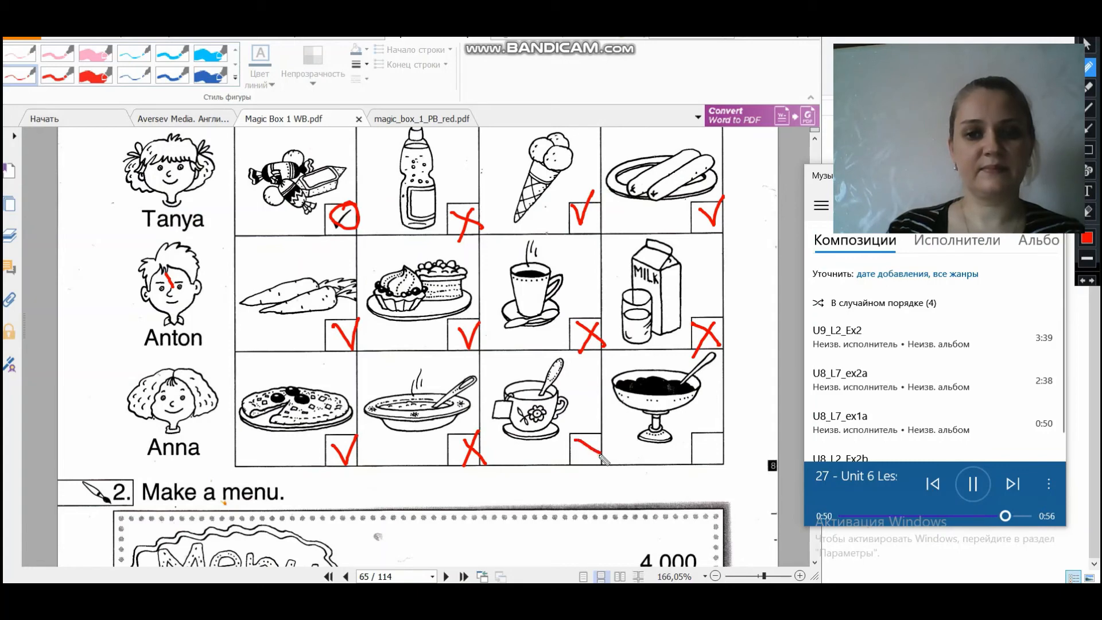
pyautogui.moveTo(577, 443); pyautogui.dragTo(597, 460)
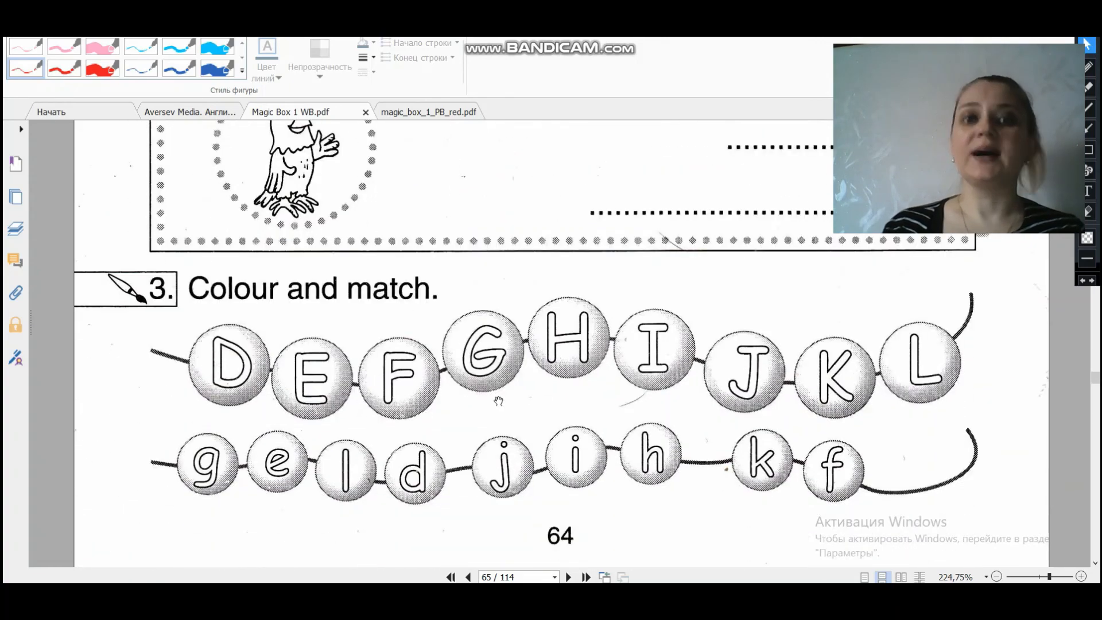
pyautogui.moveTo(282, 439)
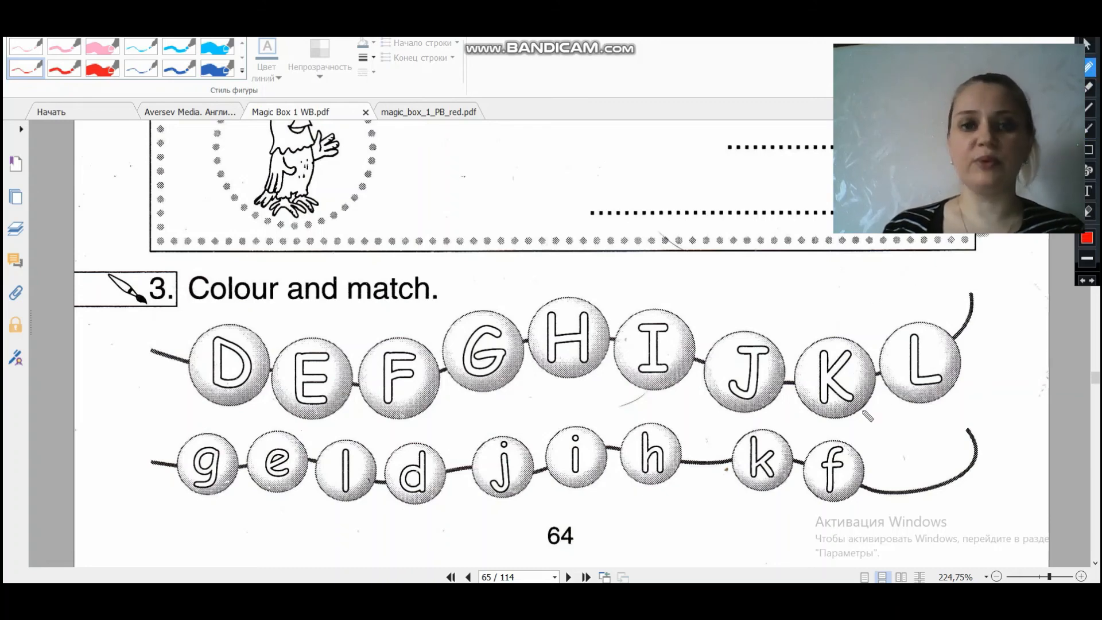
pyautogui.moveTo(825, 428)
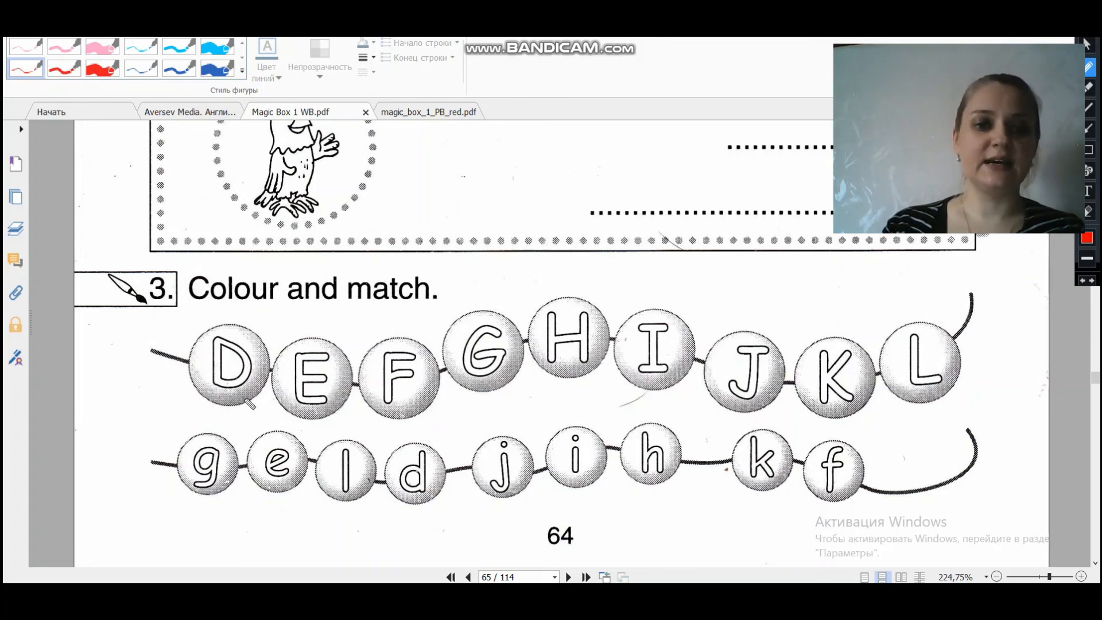
# - Draw red lines from D to d, G to g and H to h in the bead-matching exercise
pyautogui.moveTo(242, 400); pyautogui.dragTo(358, 424)
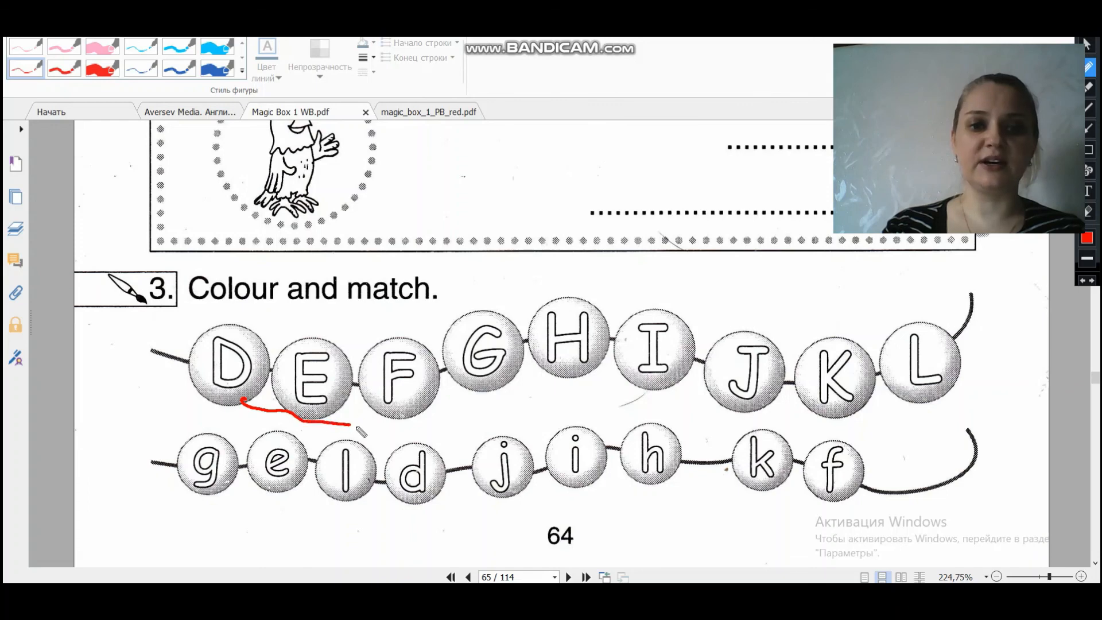
pyautogui.moveTo(331, 422); pyautogui.dragTo(407, 457)
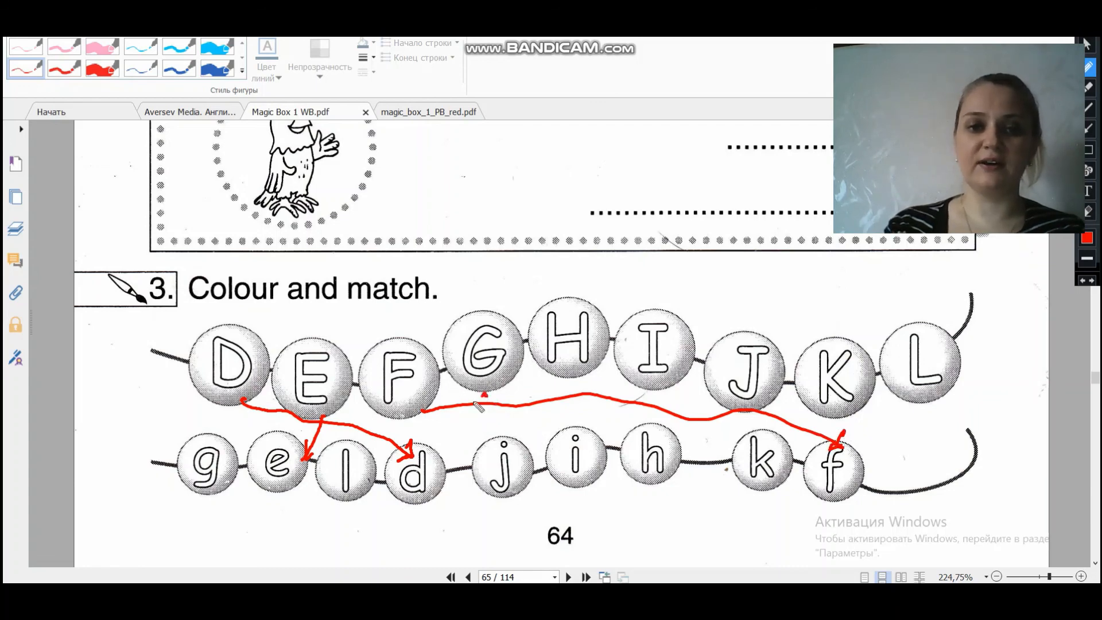
pyautogui.moveTo(484, 401); pyautogui.dragTo(235, 450)
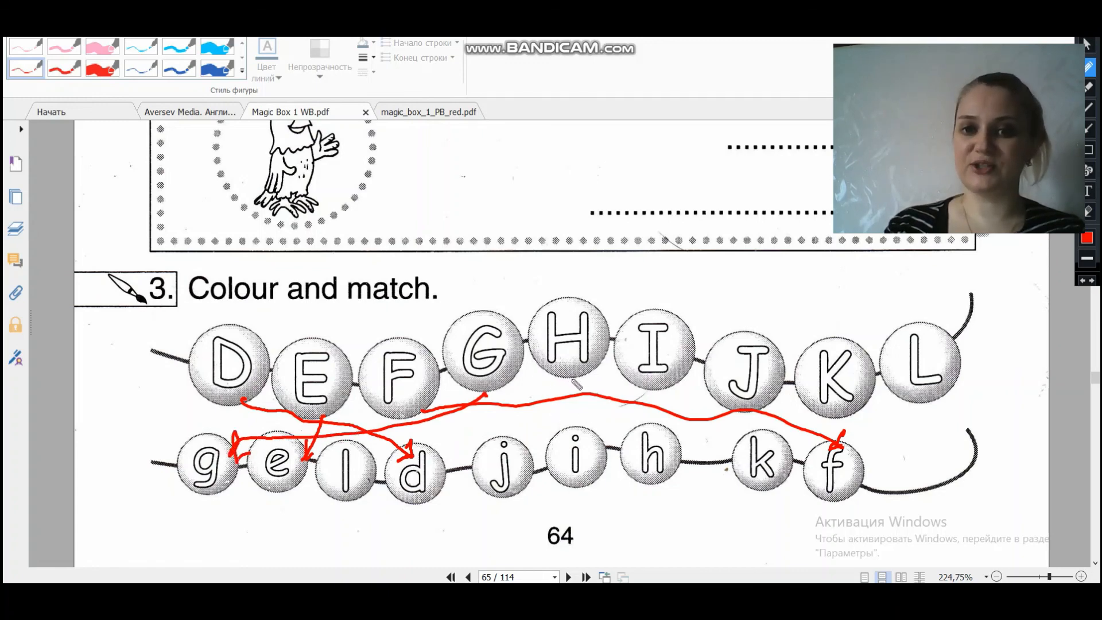
pyautogui.moveTo(566, 383); pyautogui.dragTo(626, 439)
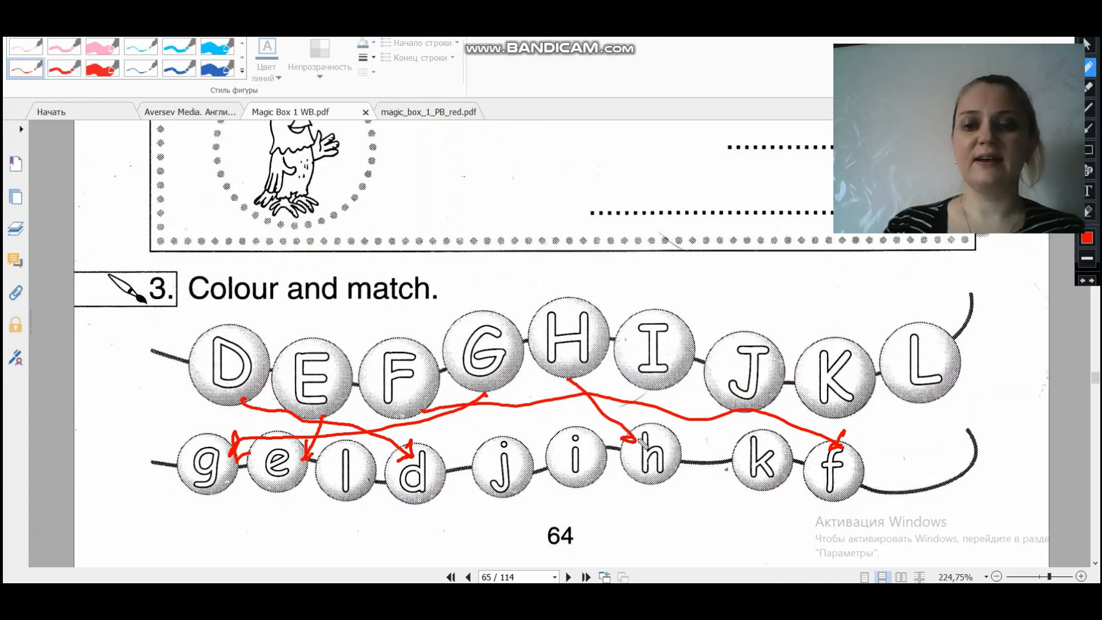